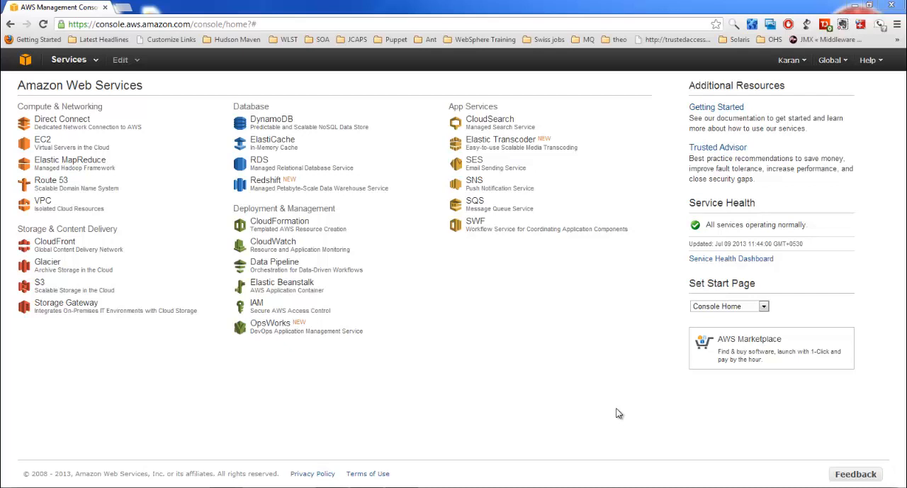
{"action": "mouse_move", "coordinate": [69, 160]}
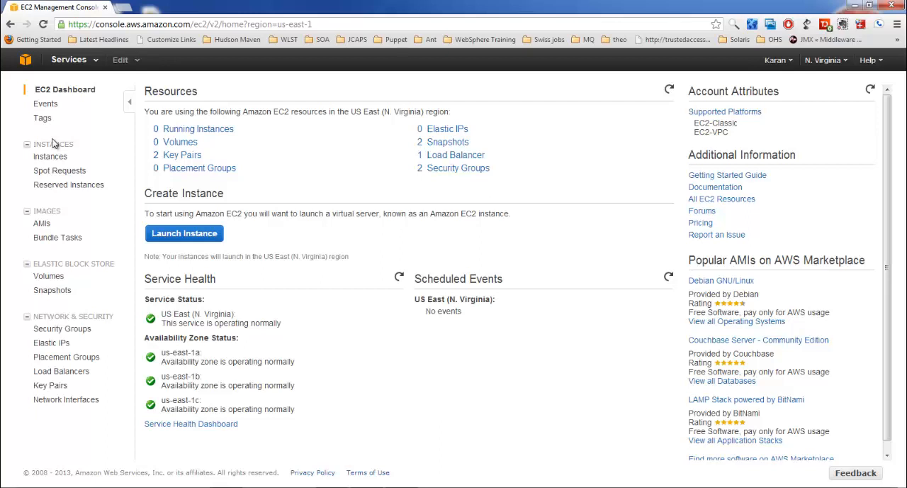
{"action": "mouse_move", "coordinate": [30, 173]}
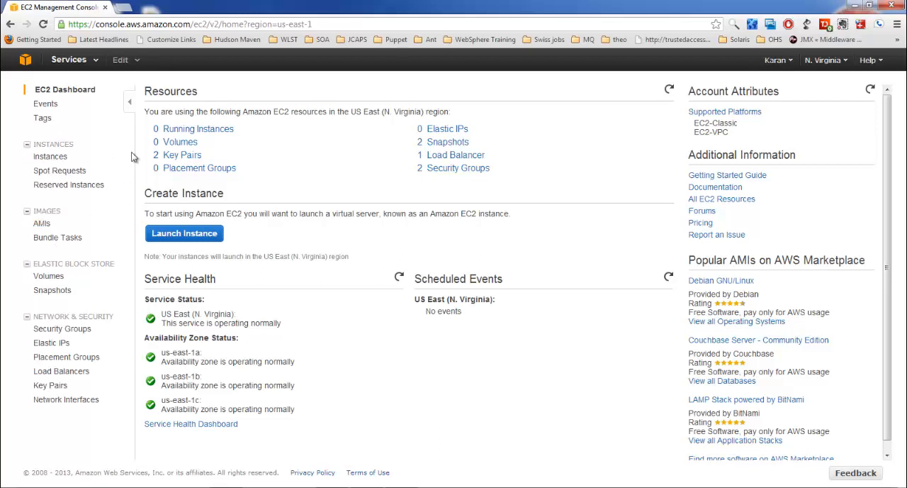
{"action": "mouse_move", "coordinate": [102, 183]}
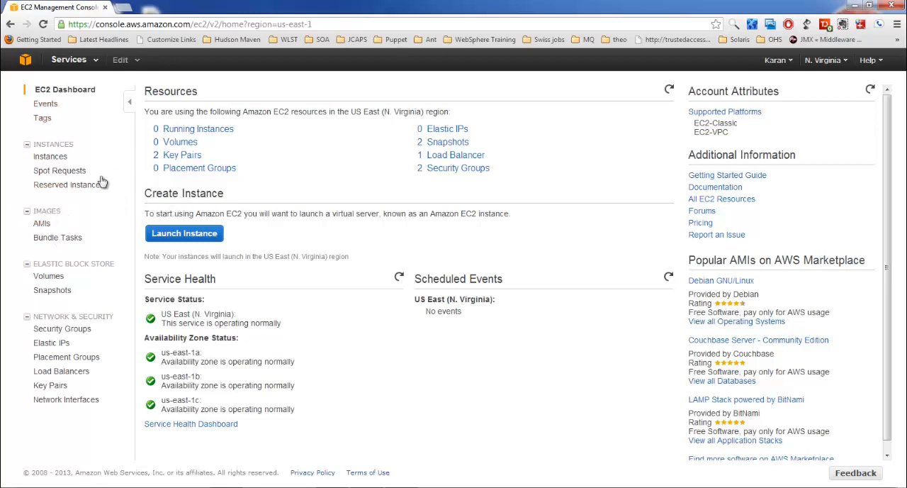
Show the EC2 Instances list, which has no running instances in this region.
{"action": "left_click", "coordinate": [51, 156]}
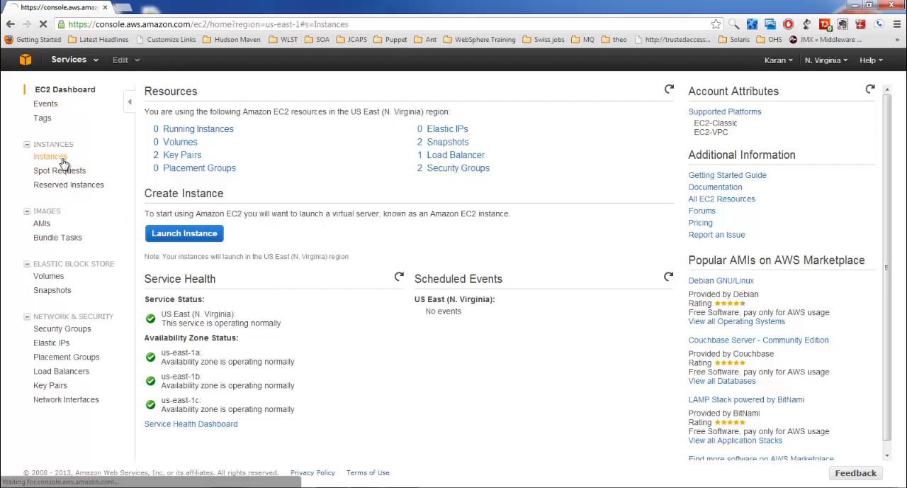
{"action": "left_click", "coordinate": [51, 156]}
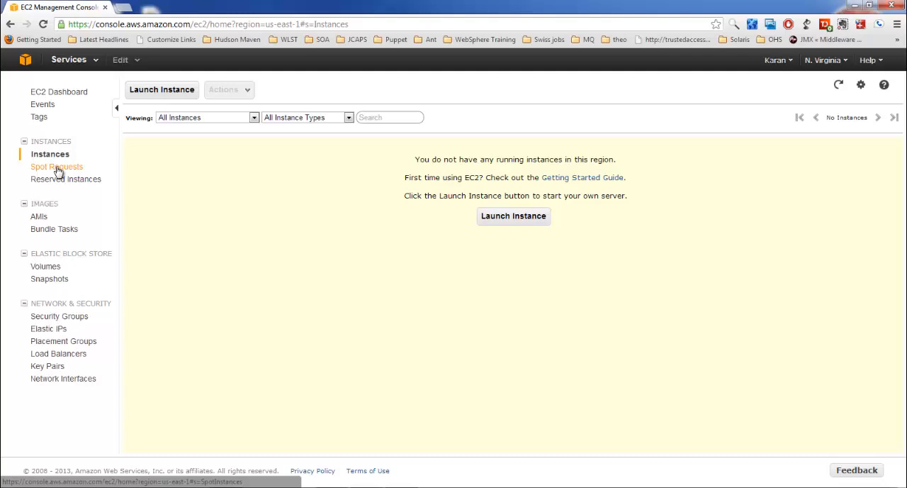
{"action": "mouse_move", "coordinate": [65, 178]}
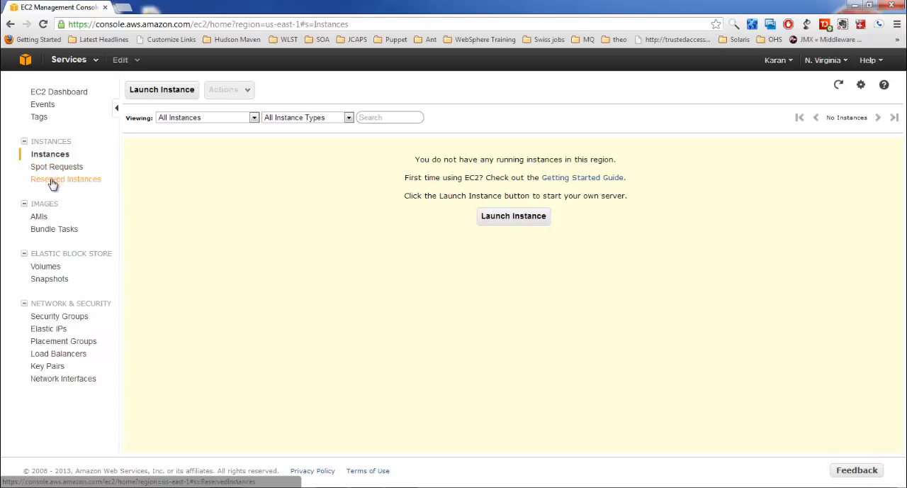
{"action": "mouse_move", "coordinate": [84, 200]}
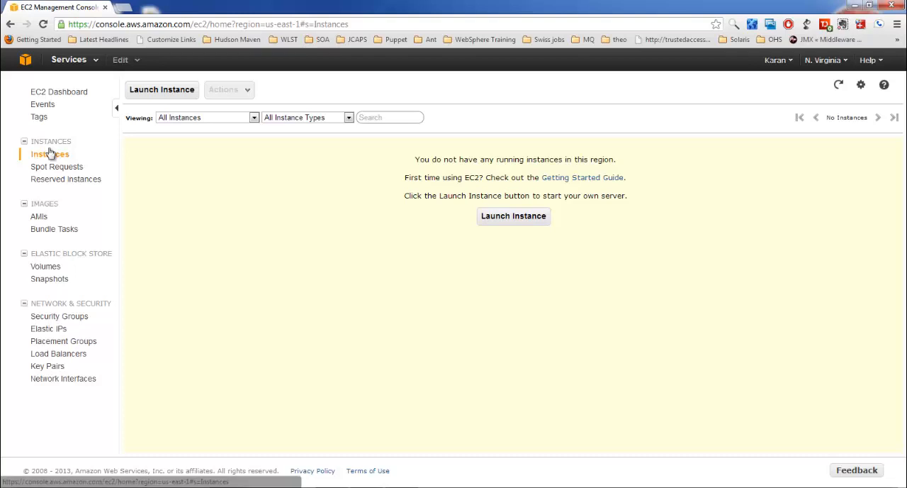
{"action": "mouse_move", "coordinate": [15, 159]}
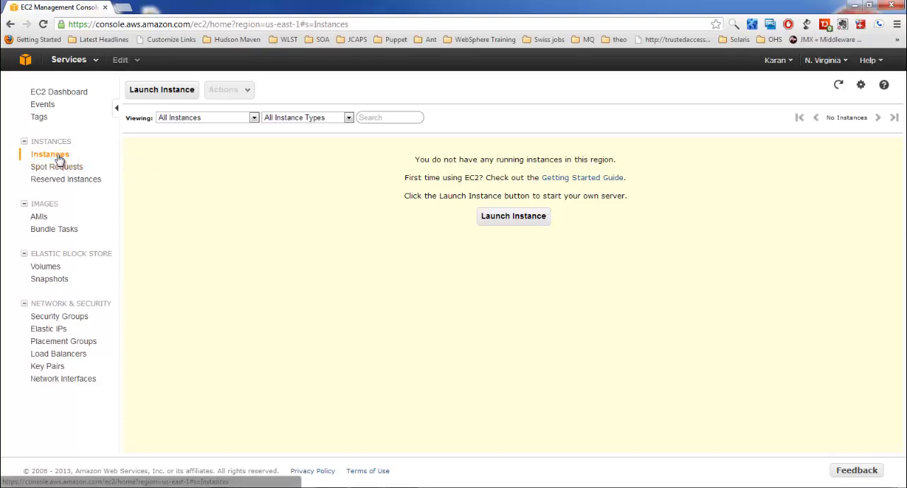
{"action": "mouse_move", "coordinate": [835, 80]}
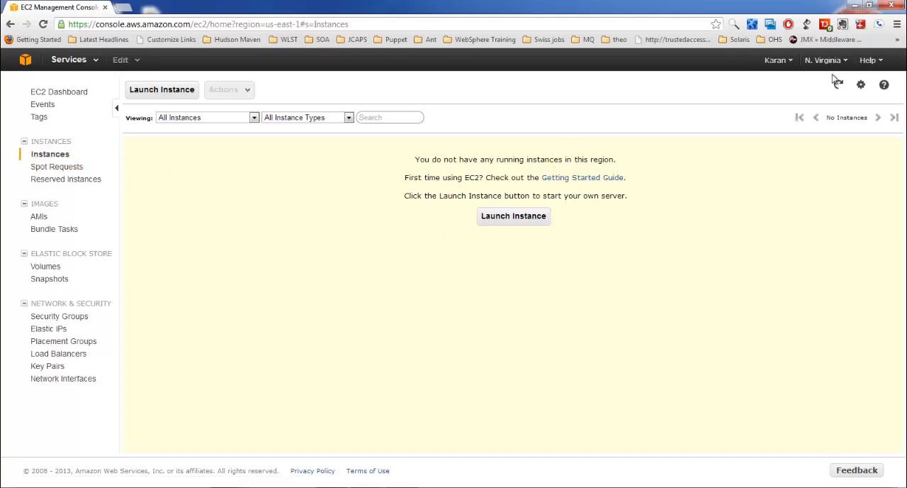
Launch a new instance with the Classic Wizard to reach the Quick Start AMI list.
{"action": "left_click", "coordinate": [825, 59]}
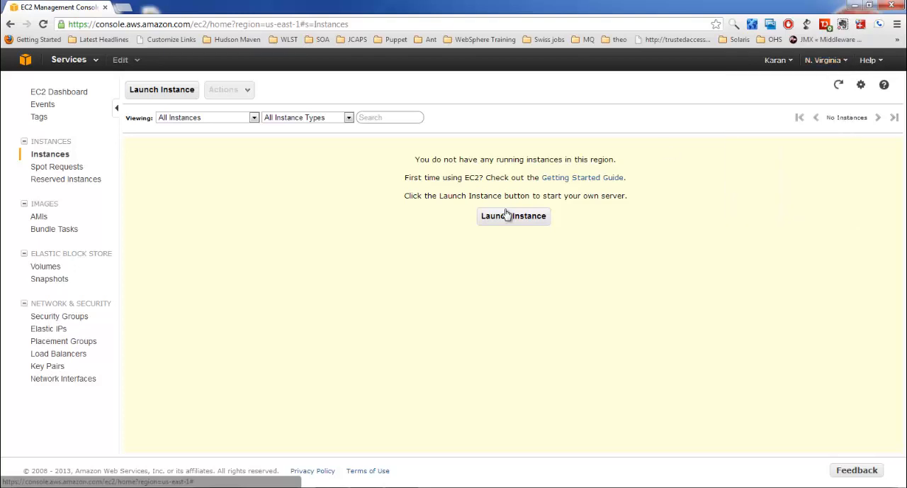
{"action": "left_click", "coordinate": [513, 216]}
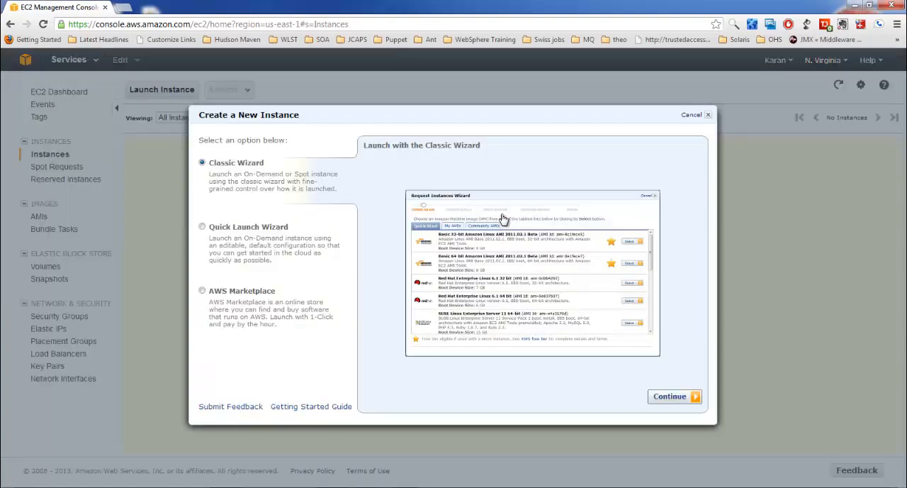
{"action": "mouse_move", "coordinate": [516, 358]}
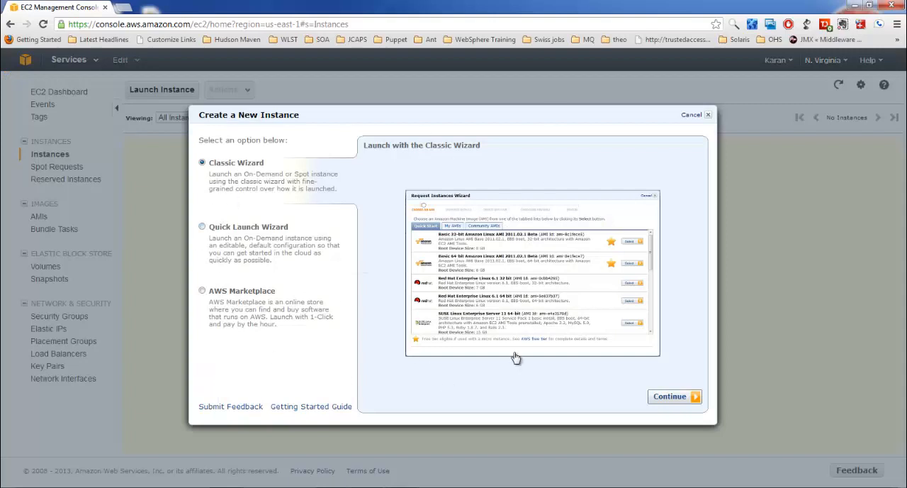
{"action": "mouse_move", "coordinate": [686, 417]}
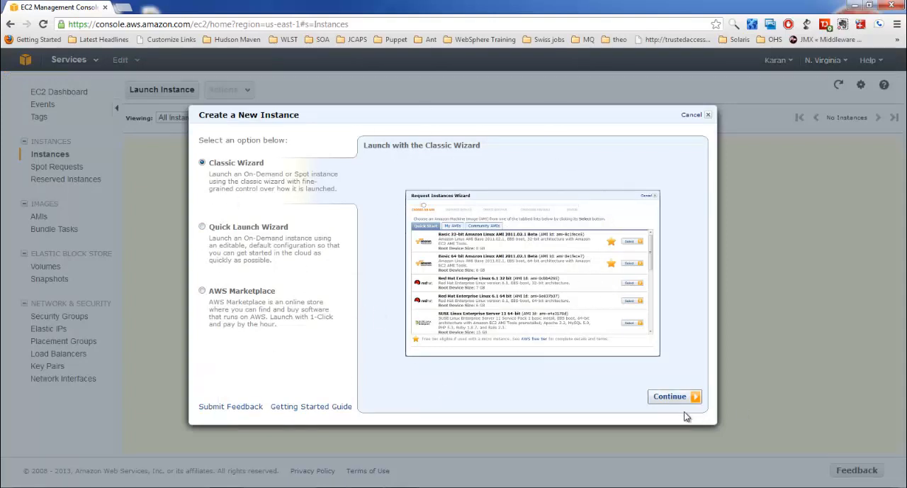
{"action": "left_click", "coordinate": [669, 397]}
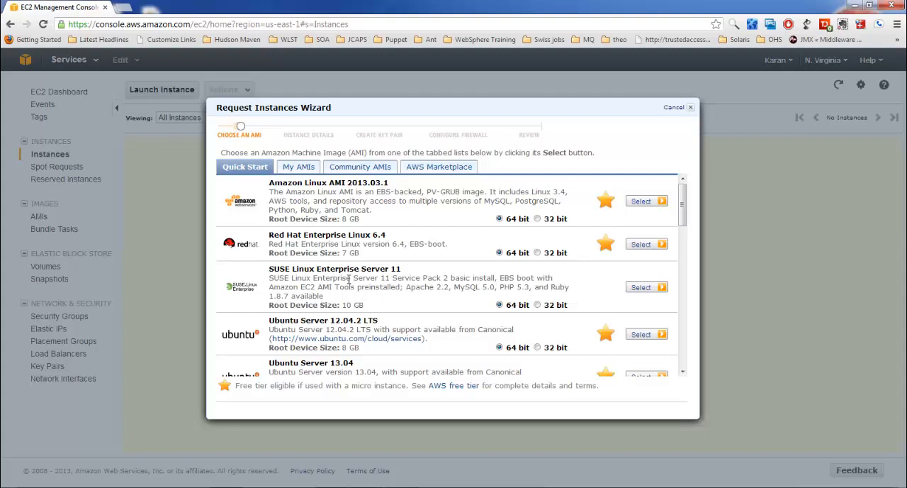
{"action": "mouse_move", "coordinate": [247, 202]}
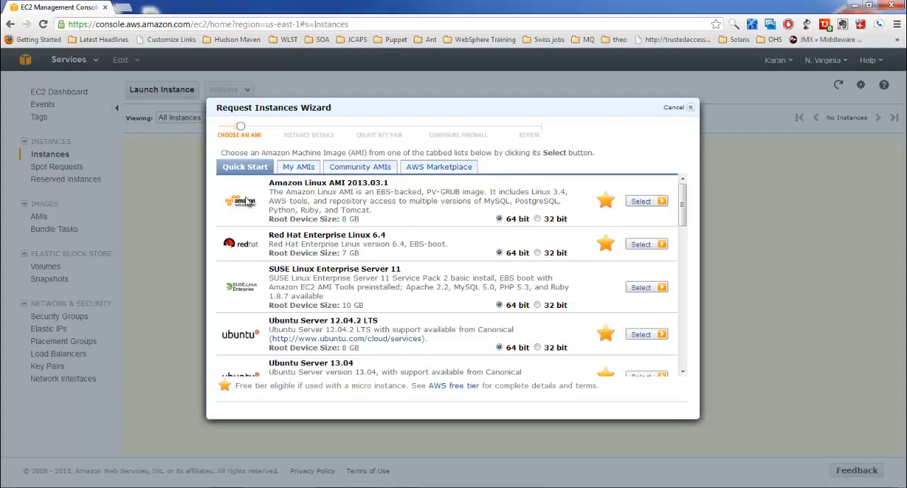
{"action": "mouse_move", "coordinate": [388, 366]}
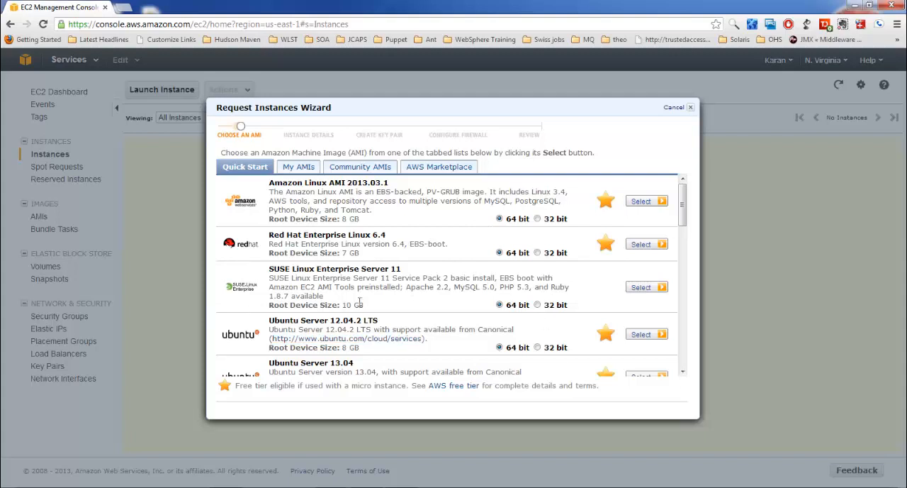
{"action": "mouse_move", "coordinate": [374, 170]}
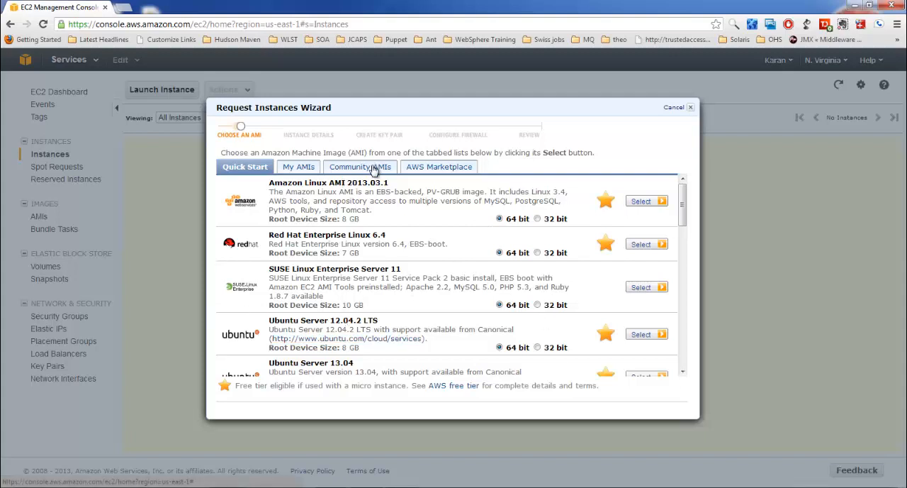
{"action": "left_click", "coordinate": [360, 167]}
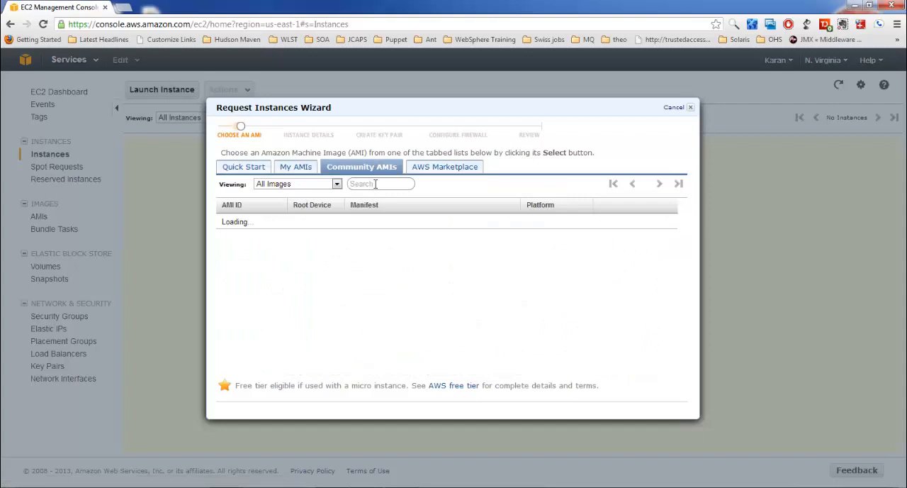
{"action": "type", "text": "centos"}
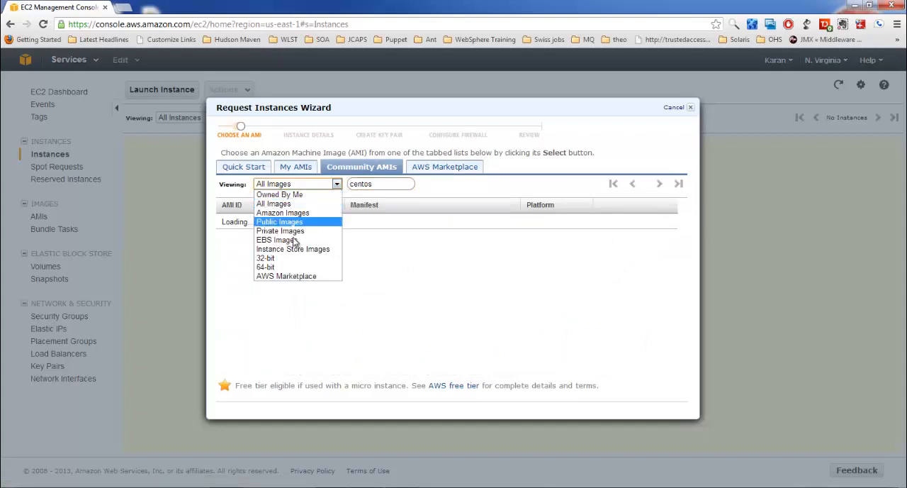
{"action": "mouse_move", "coordinate": [267, 266]}
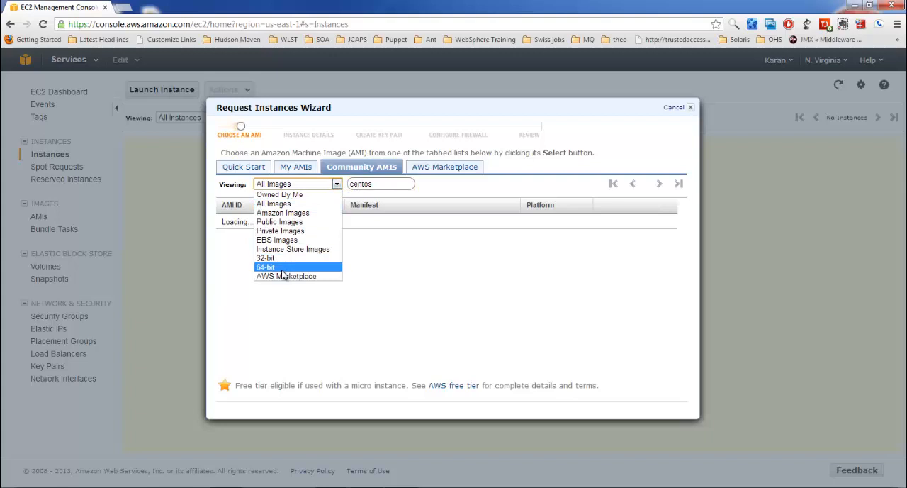
{"action": "mouse_move", "coordinate": [292, 258]}
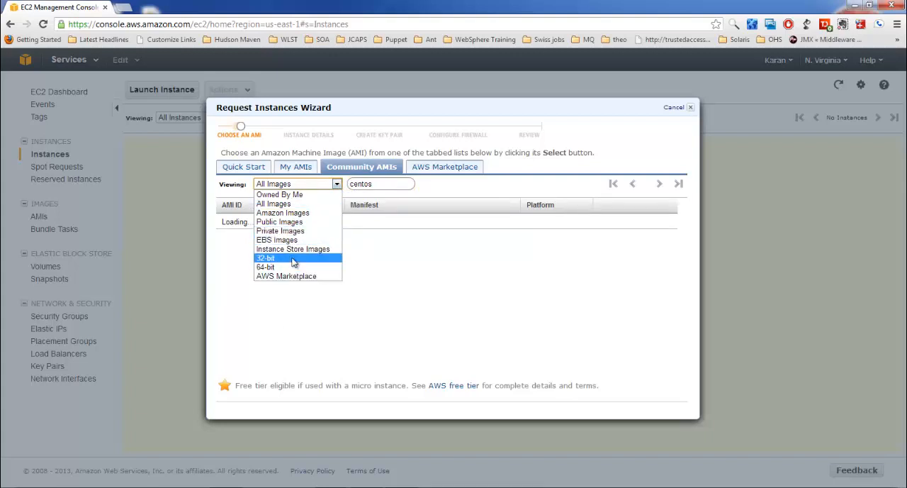
{"action": "left_click", "coordinate": [244, 167]}
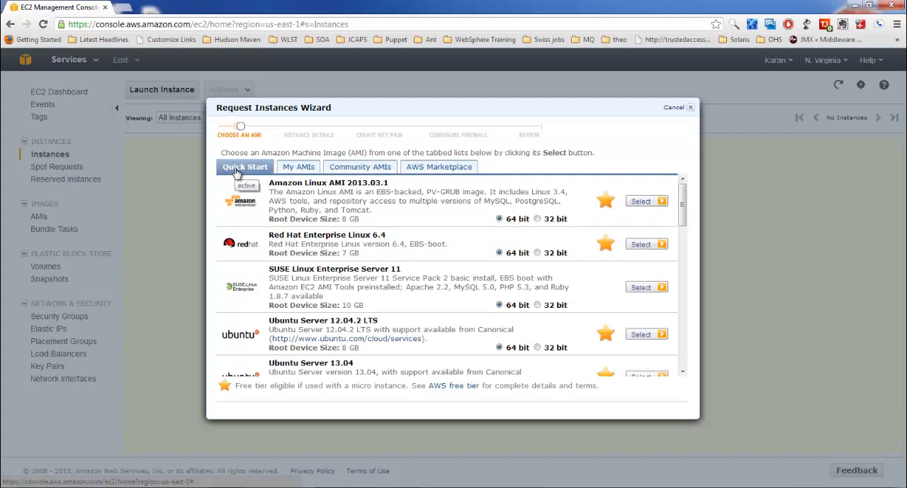
{"action": "mouse_move", "coordinate": [607, 208]}
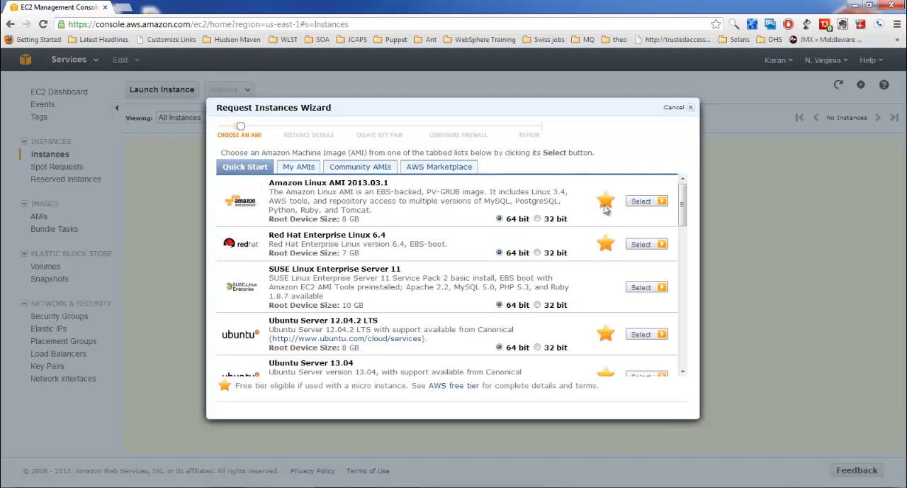
{"action": "double_click", "coordinate": [320, 201]}
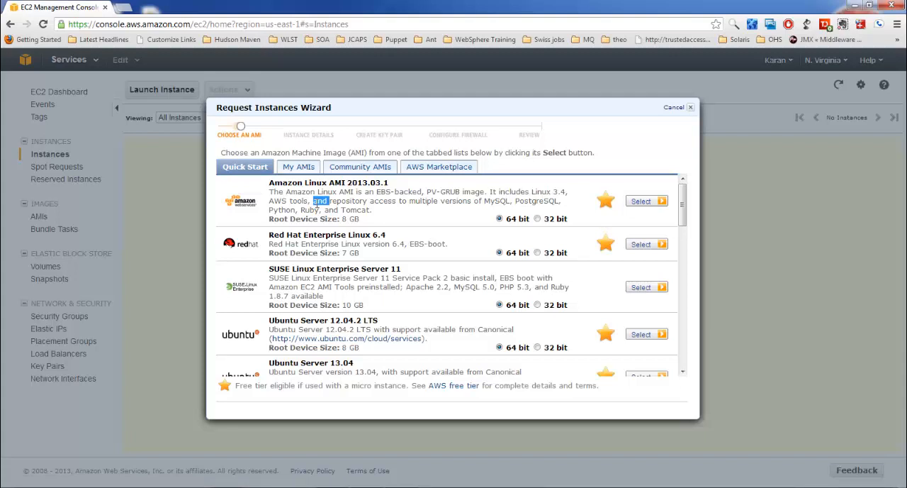
{"action": "mouse_move", "coordinate": [383, 202]}
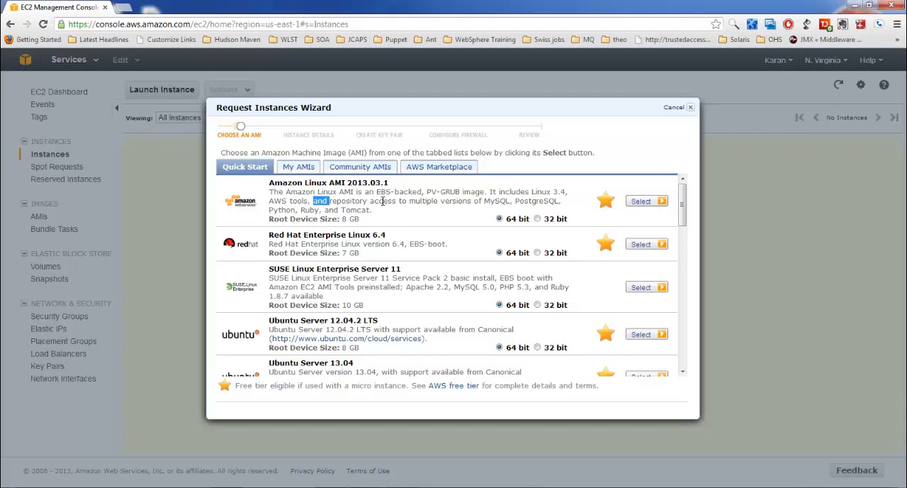
{"action": "double_click", "coordinate": [348, 201]}
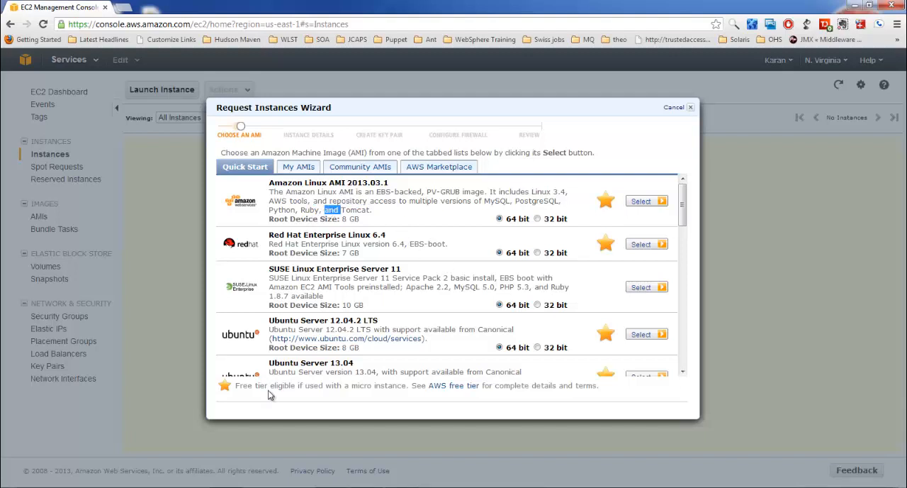
{"action": "mouse_move", "coordinate": [453, 386]}
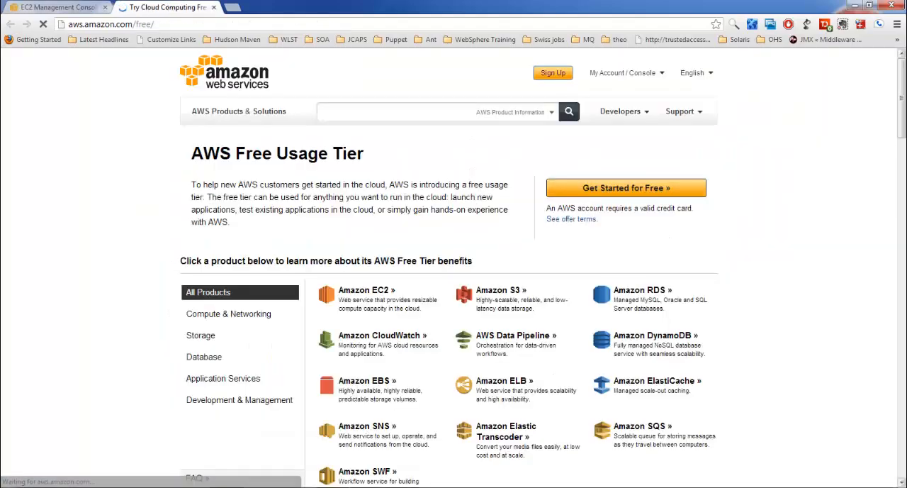
Scroll to the free tier offer details and highlight the 30 GB Elastic Block Storage allowance.
{"action": "scroll", "scroll_direction": "down", "scroll_amount": 3}
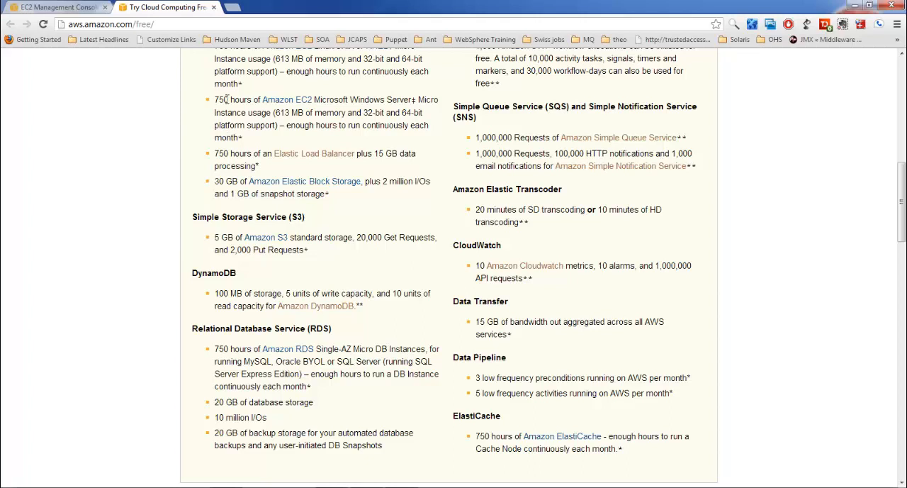
{"action": "double_click", "coordinate": [222, 100]}
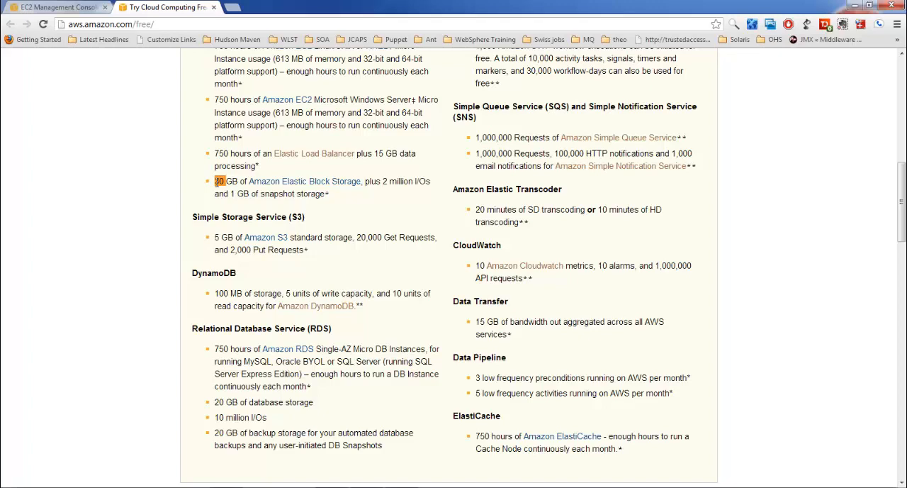
{"action": "mouse_move", "coordinate": [309, 139]}
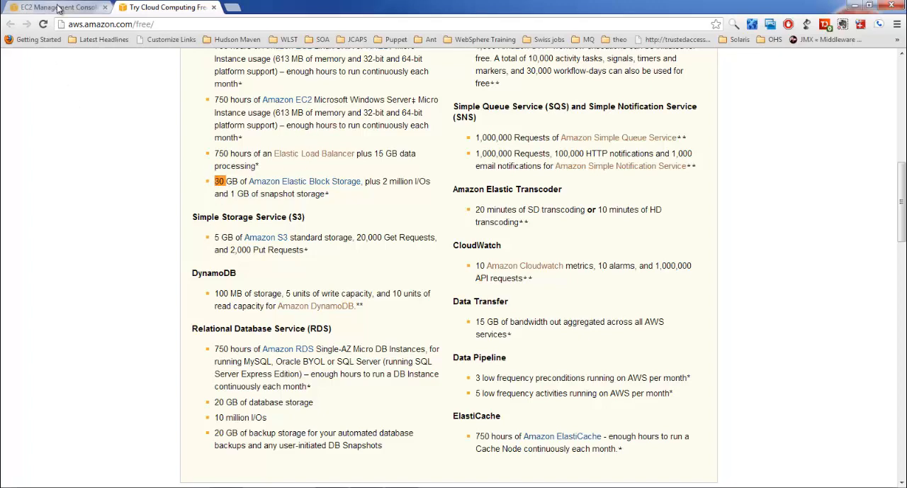
Switch back to the EC2 Management Console showing the Quick Start AMI list.
{"action": "left_click", "coordinate": [55, 7]}
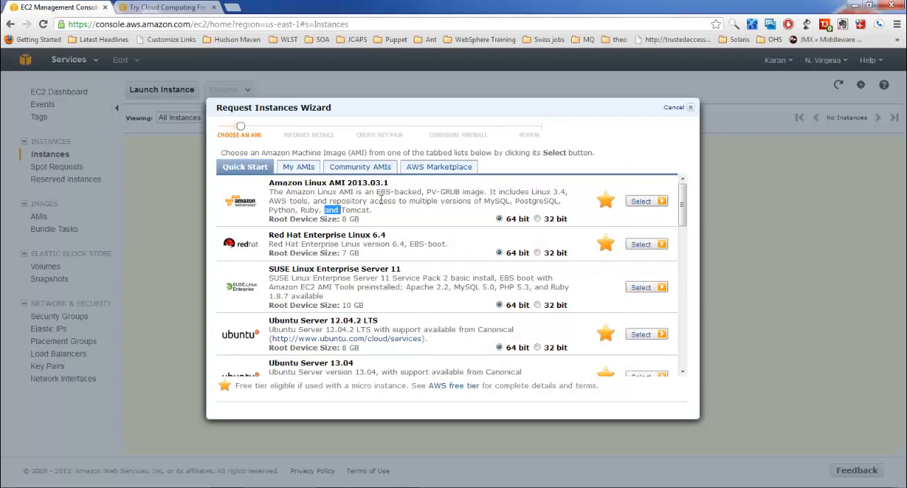
{"action": "mouse_move", "coordinate": [325, 228]}
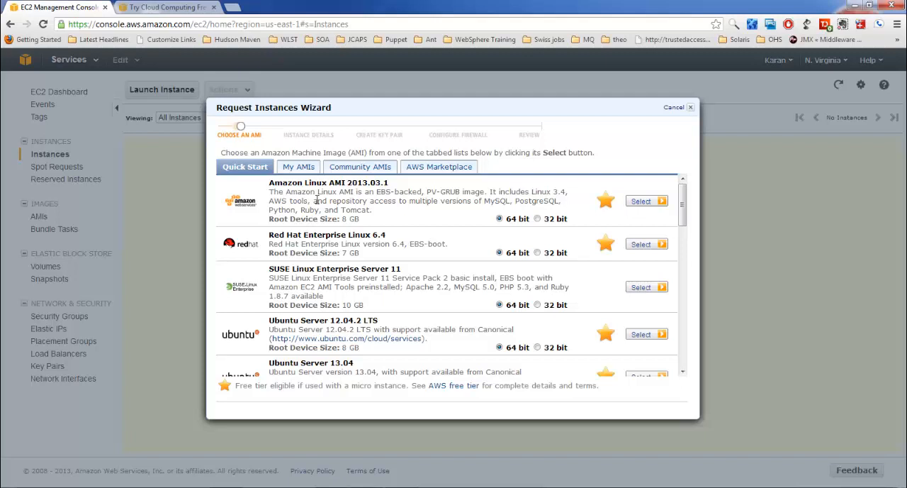
{"action": "mouse_move", "coordinate": [343, 202]}
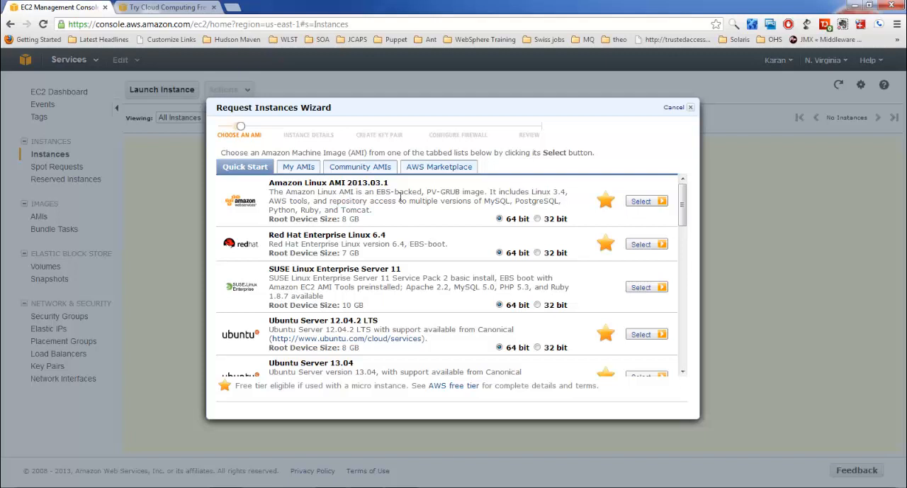
{"action": "mouse_move", "coordinate": [471, 247]}
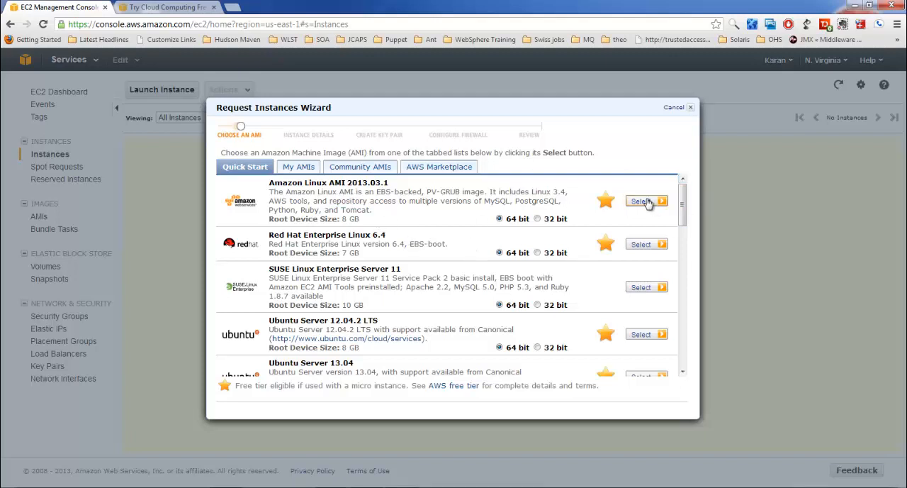
Select Amazon Linux AMI 2013.03.1 with 1 T1 Micro instance and No Preference availability zone.
{"action": "left_click", "coordinate": [641, 202]}
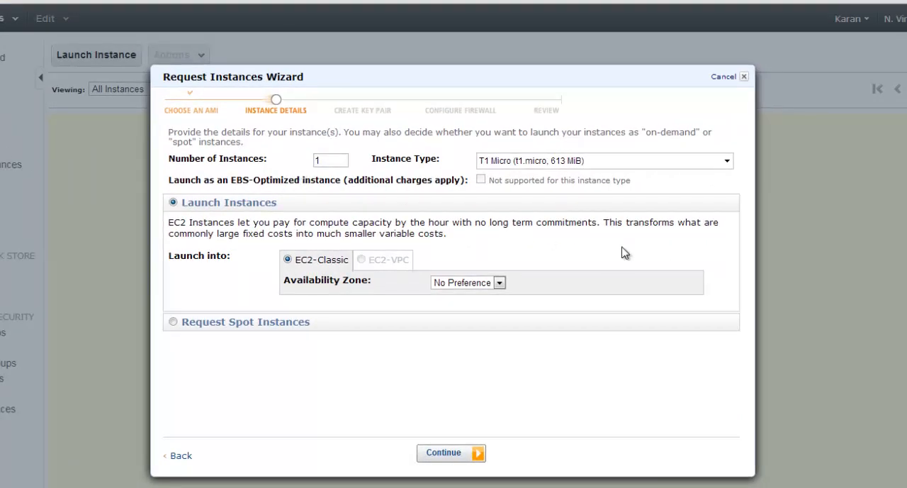
{"action": "mouse_move", "coordinate": [567, 165]}
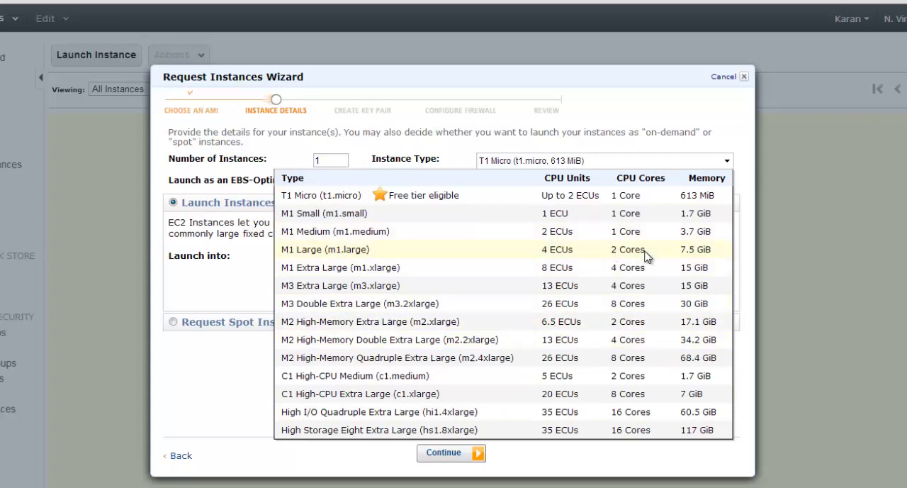
{"action": "mouse_move", "coordinate": [709, 264]}
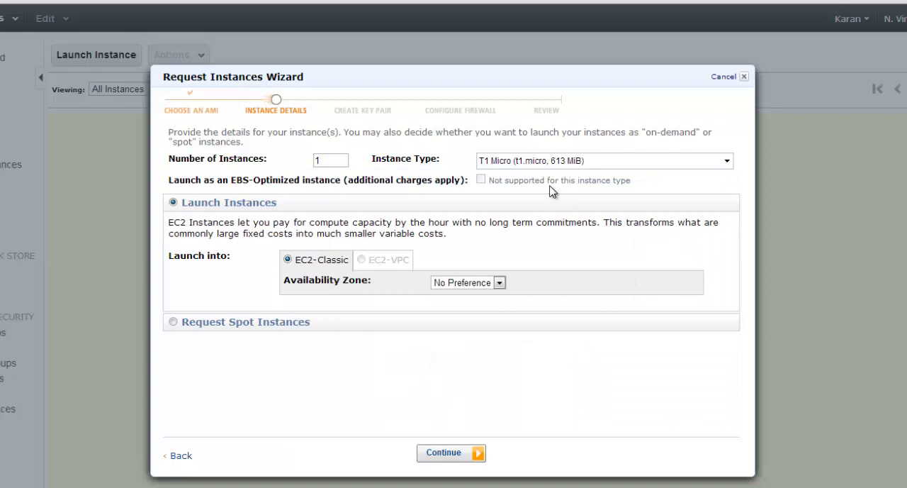
{"action": "mouse_move", "coordinate": [357, 309]}
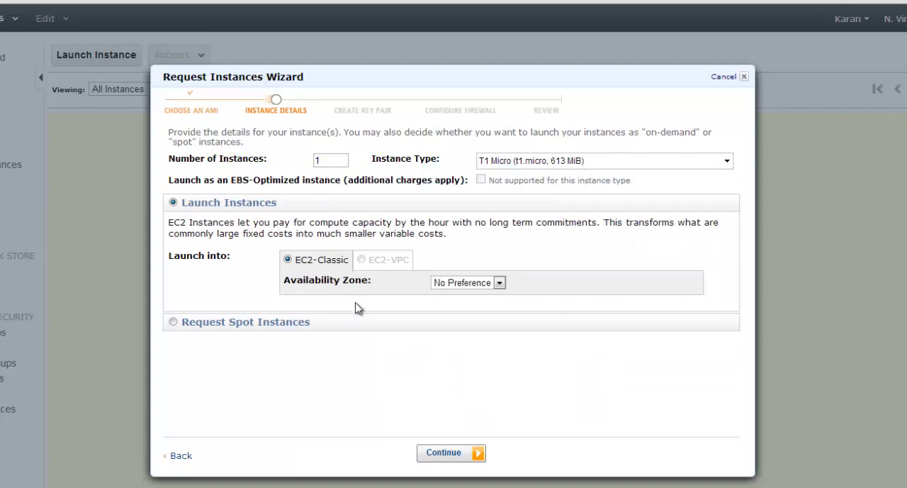
{"action": "double_click", "coordinate": [312, 279]}
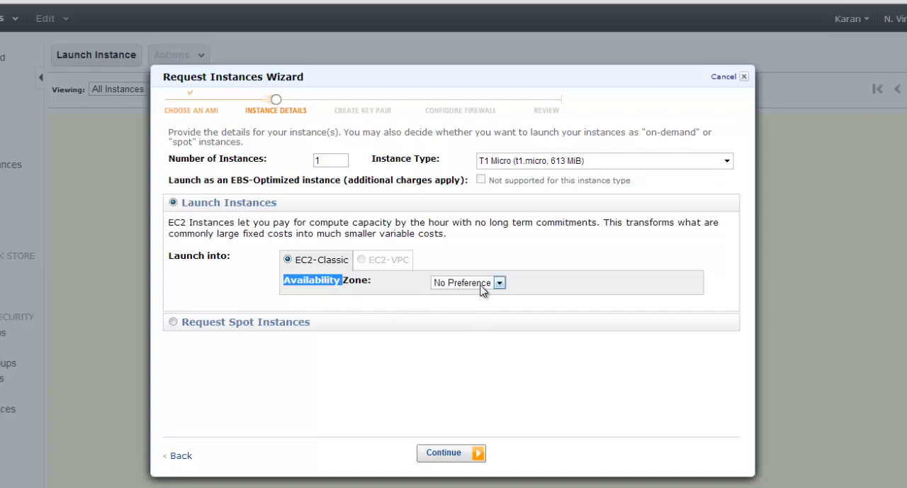
{"action": "left_click", "coordinate": [499, 282]}
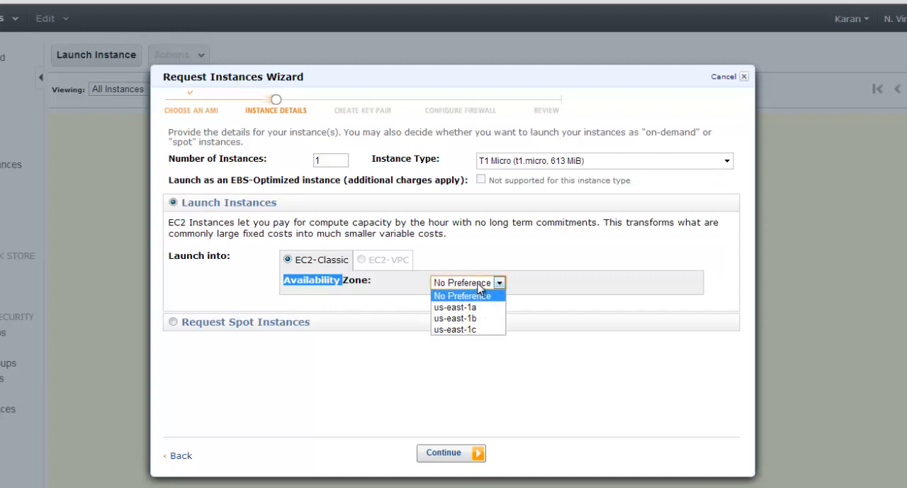
{"action": "left_click", "coordinate": [467, 282]}
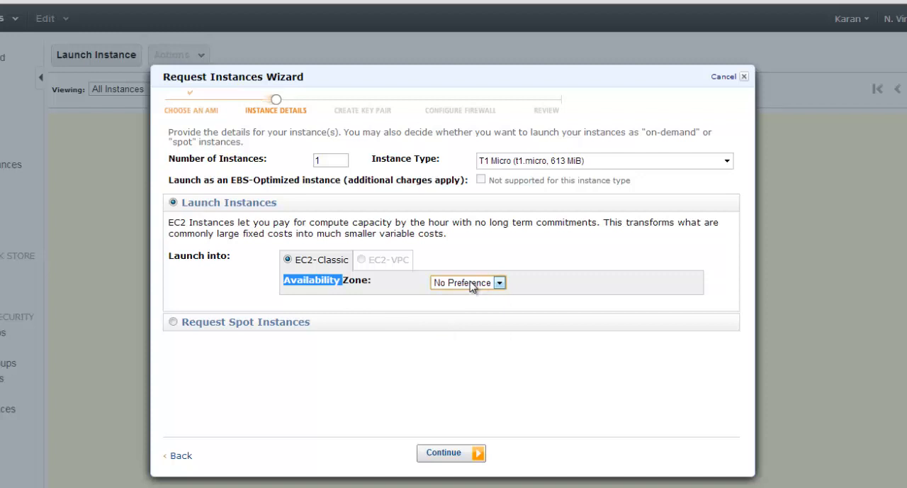
Enable protection against accidental termination and keep Shutdown Behavior as Stop.
{"action": "left_click", "coordinate": [451, 452]}
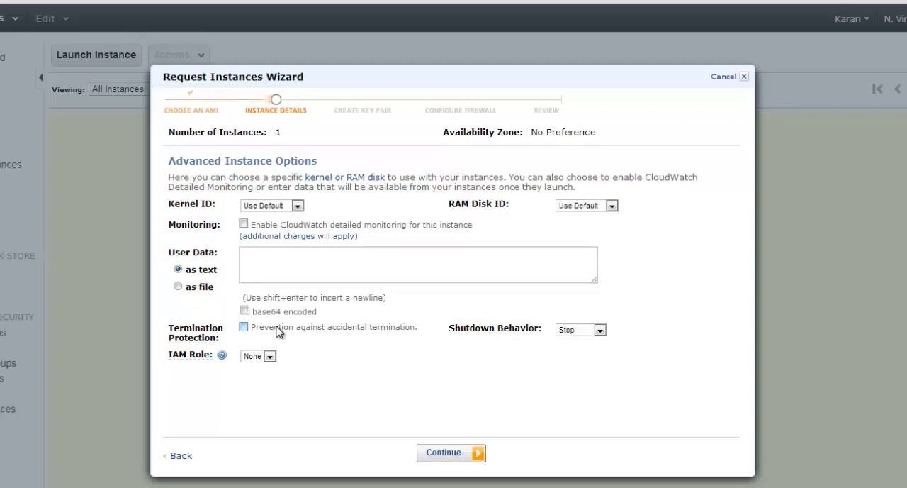
{"action": "left_click", "coordinate": [244, 326]}
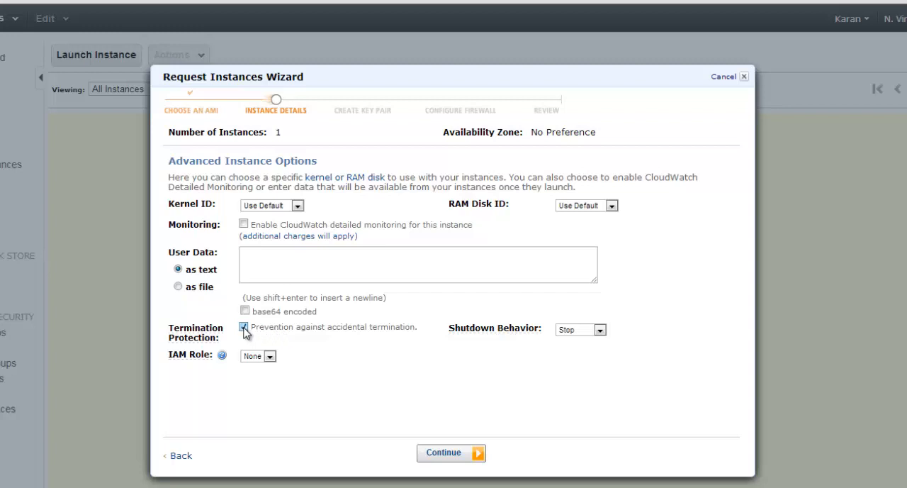
{"action": "left_click", "coordinate": [600, 329]}
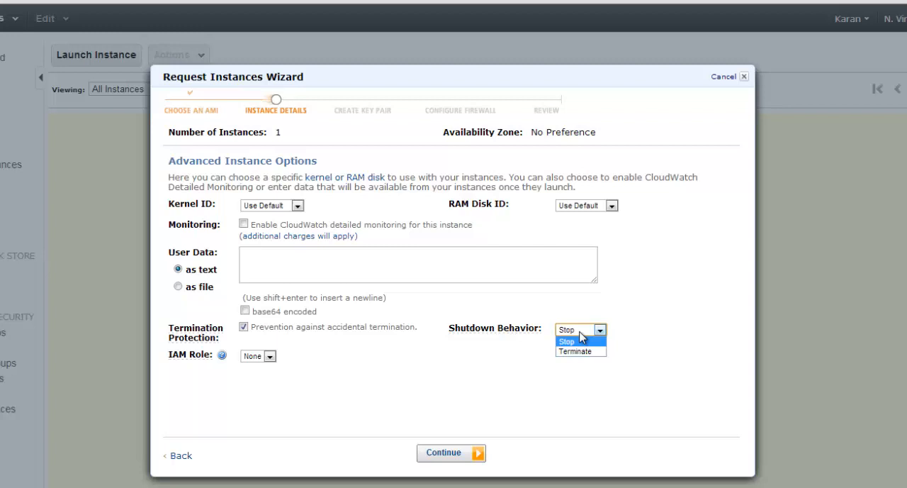
{"action": "mouse_move", "coordinate": [580, 349]}
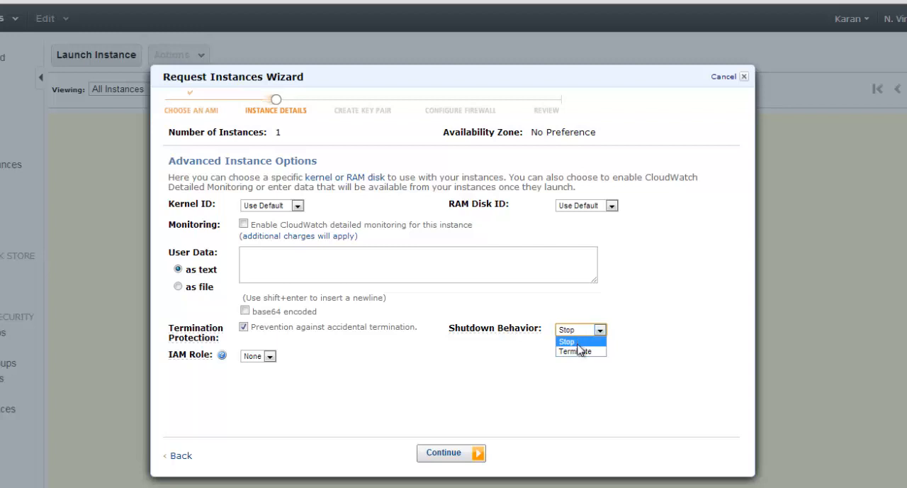
{"action": "left_click", "coordinate": [567, 340]}
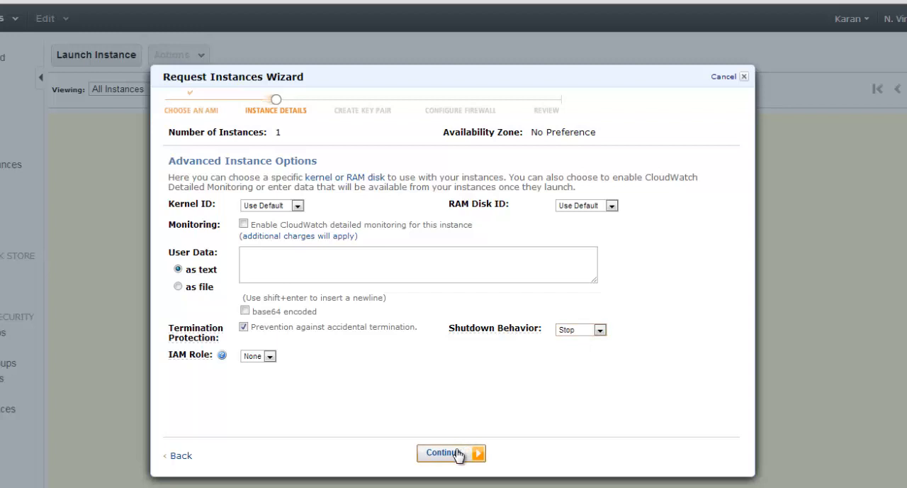
Accept the default 8 GB standard root volume, deleted on termination.
{"action": "left_click", "coordinate": [446, 452]}
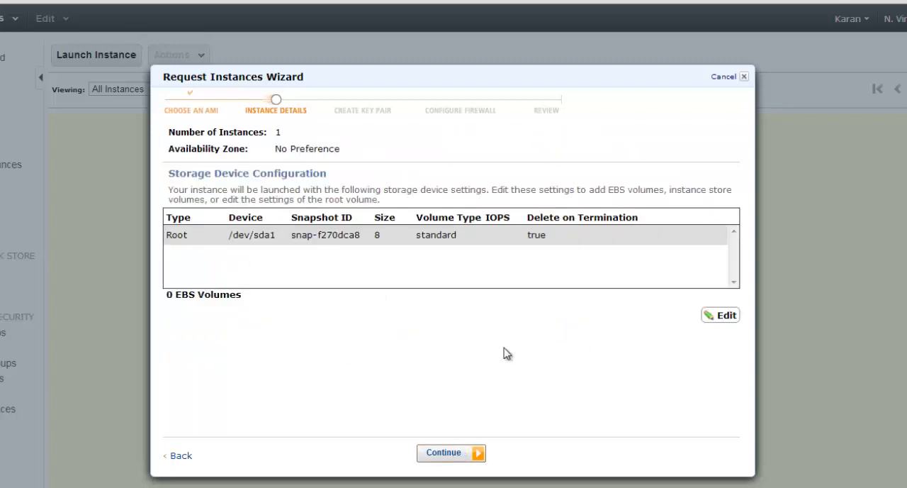
{"action": "mouse_move", "coordinate": [95, 298]}
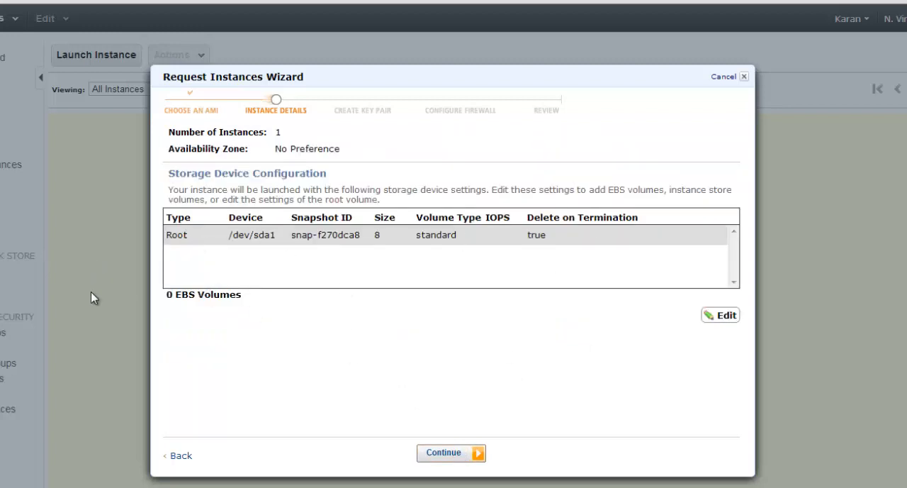
{"action": "mouse_move", "coordinate": [364, 203]}
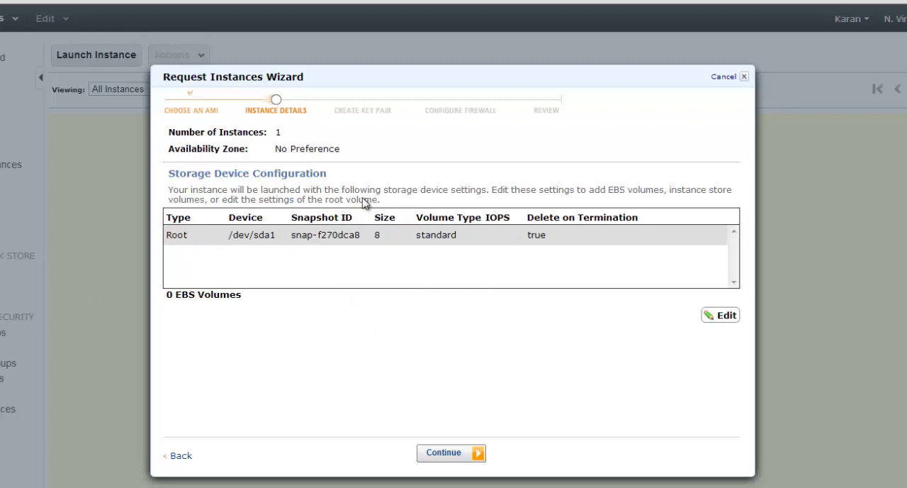
{"action": "mouse_move", "coordinate": [377, 238]}
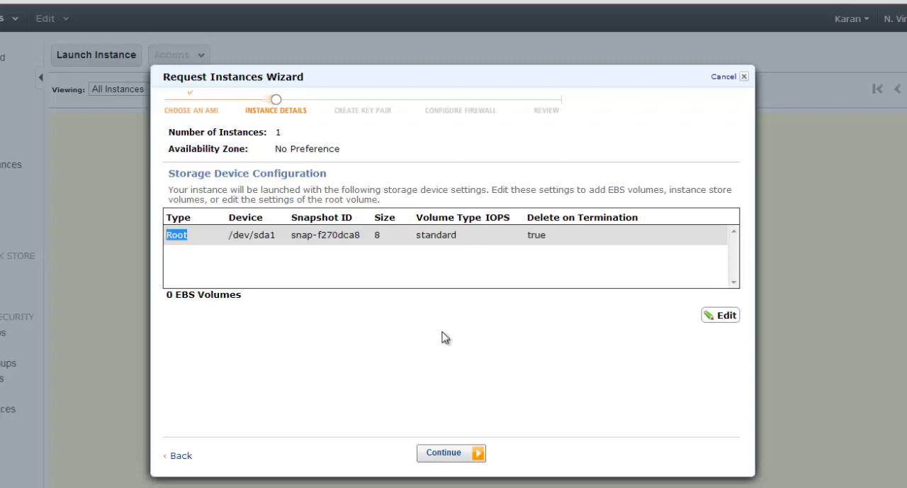
{"action": "mouse_move", "coordinate": [562, 258]}
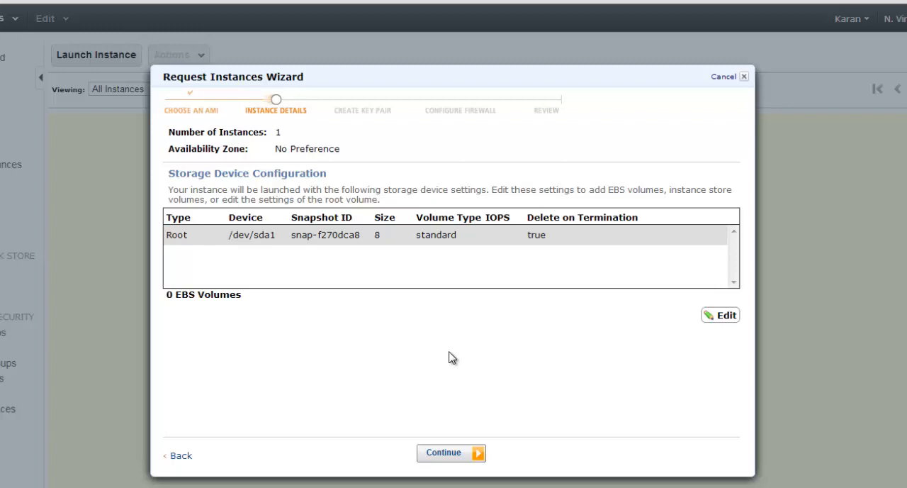
Tag the instance Name = MyFirstServer and continue to the key pair step.
{"action": "left_click", "coordinate": [451, 452]}
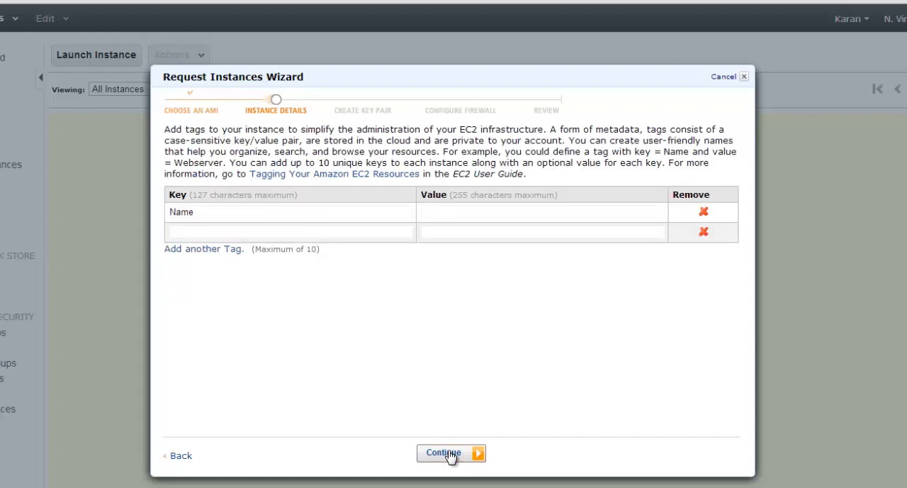
{"action": "type", "text": "M"}
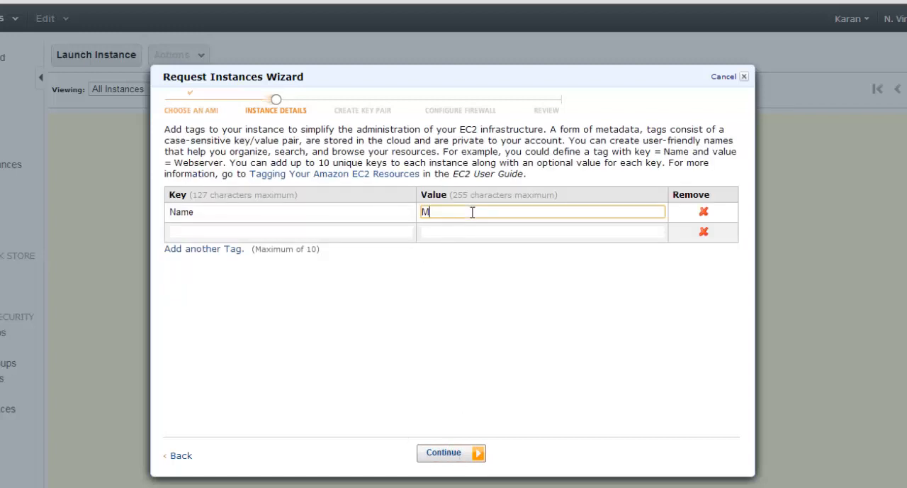
{"action": "type", "text": "yFirstServer"}
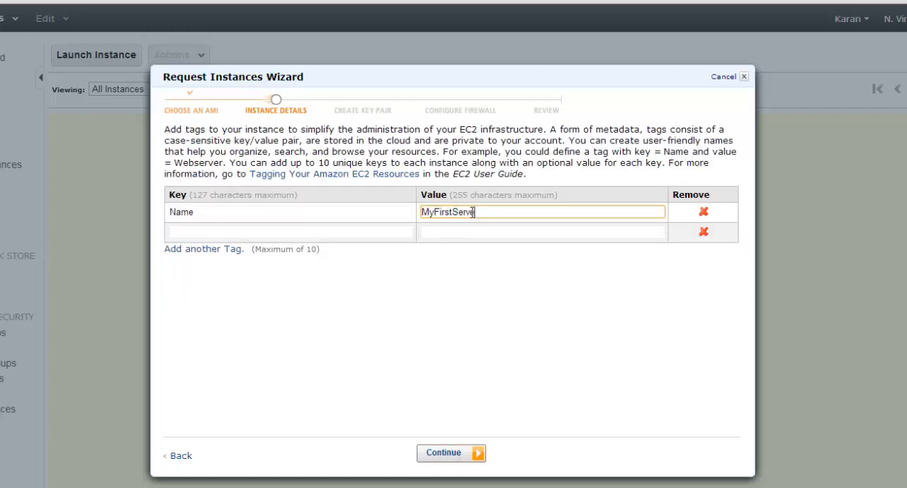
{"action": "left_click", "coordinate": [451, 452]}
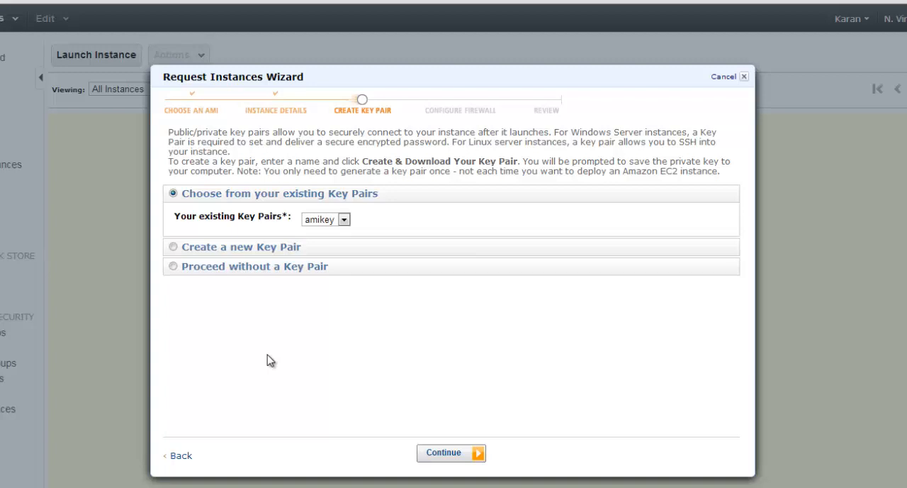
Create and download a new key pair named mynewkey.
{"action": "left_click", "coordinate": [173, 247]}
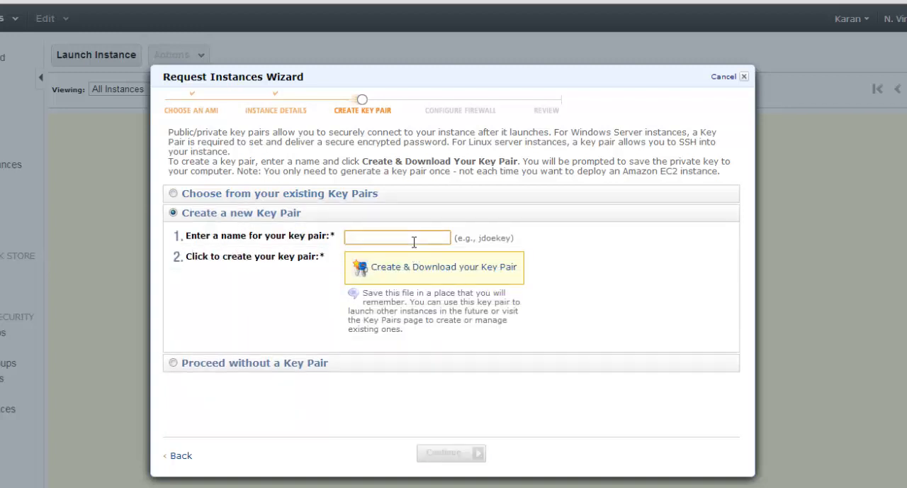
{"action": "type", "text": "mynewkey"}
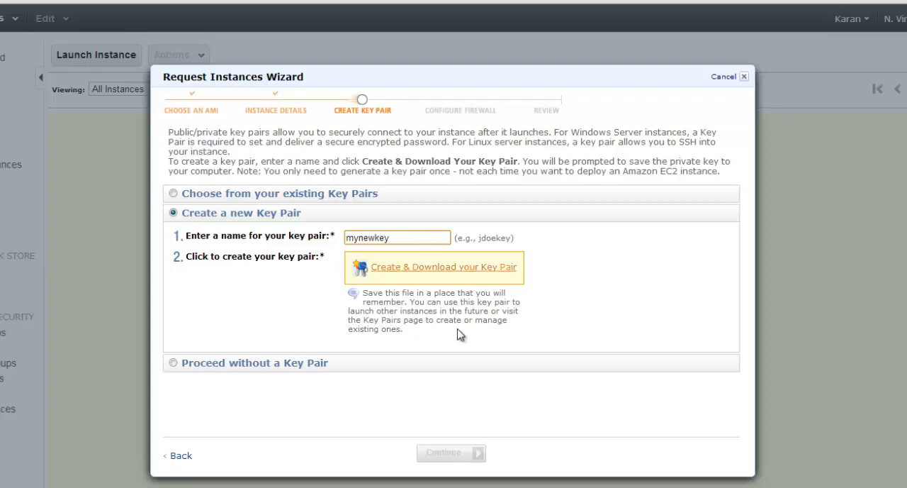
{"action": "mouse_move", "coordinate": [440, 275]}
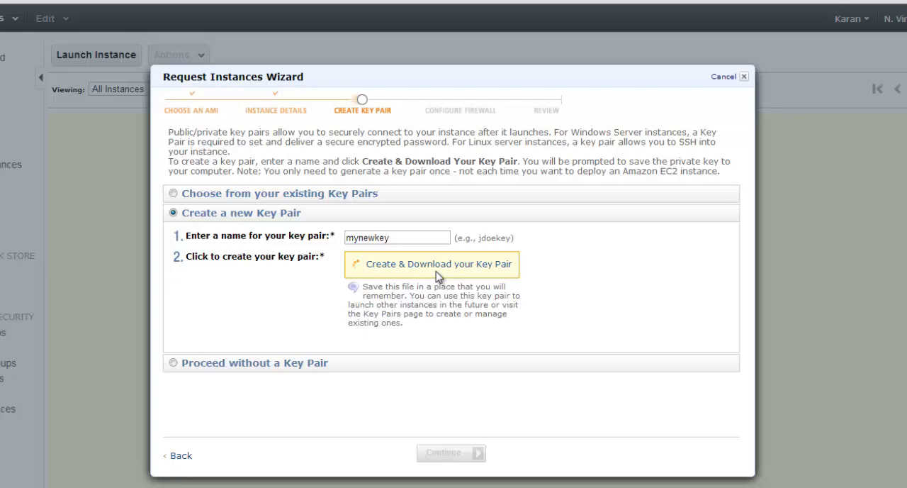
{"action": "left_click", "coordinate": [431, 264]}
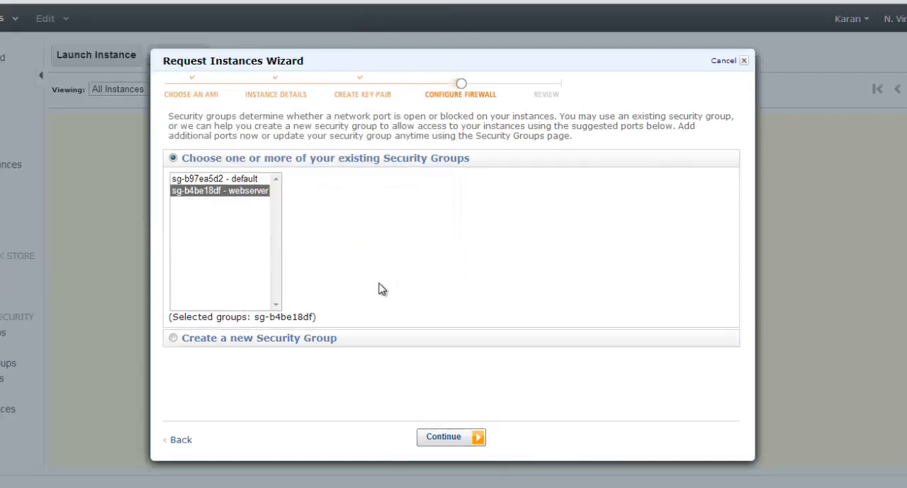
{"action": "mouse_move", "coordinate": [317, 361]}
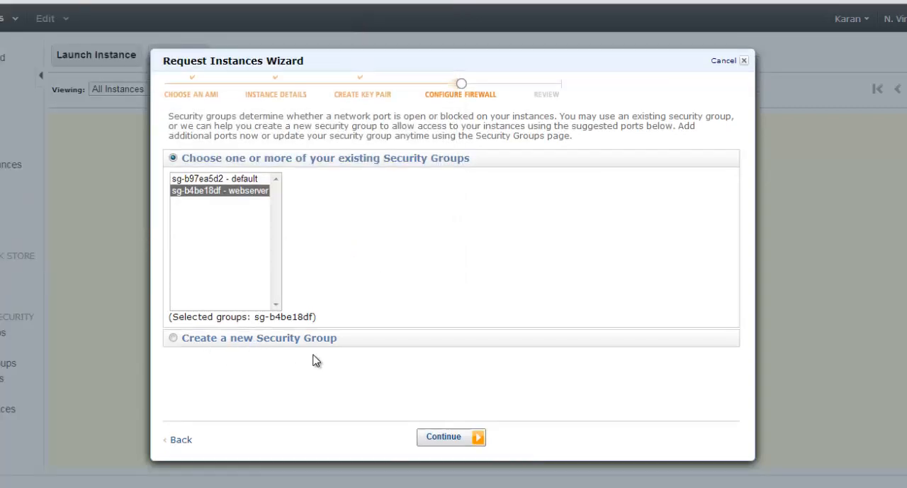
{"action": "mouse_move", "coordinate": [346, 406]}
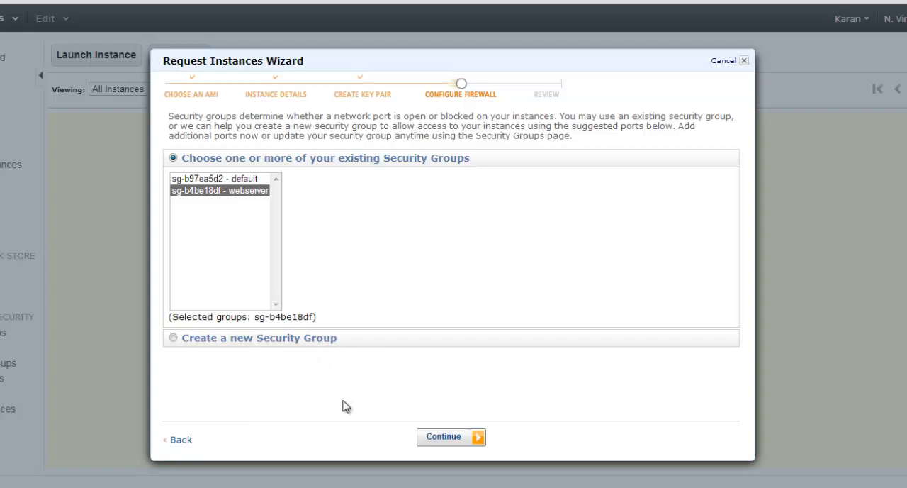
{"action": "mouse_move", "coordinate": [192, 349]}
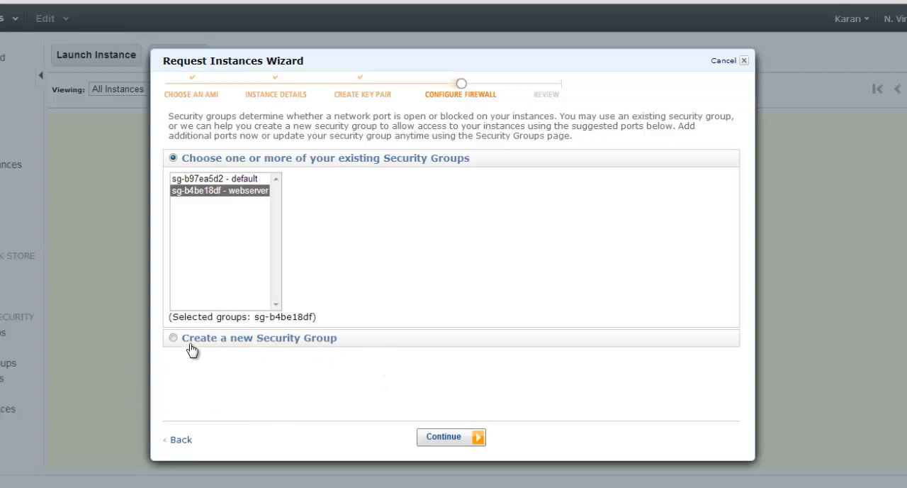
Choose 'Create a new Security Group' on the Configure Firewall step.
{"action": "left_click", "coordinate": [173, 337]}
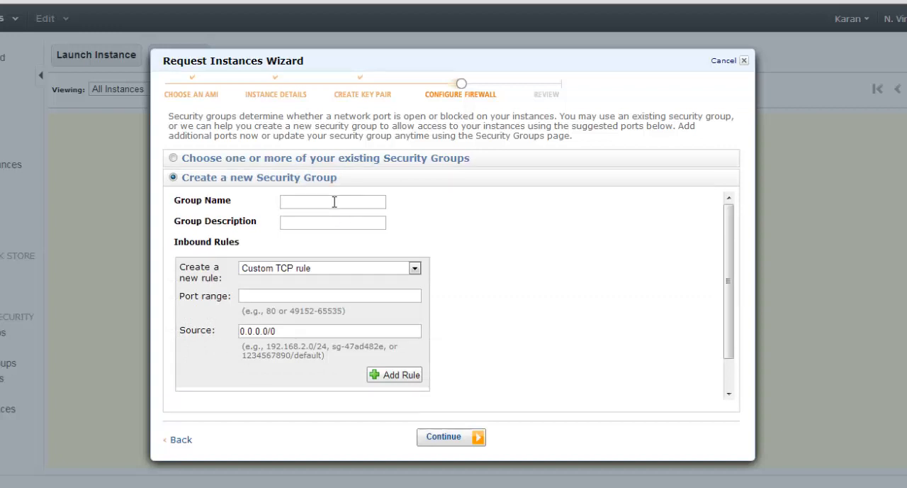
Name the security group myfirstgroup with description Group for demo.
{"action": "left_click", "coordinate": [331, 201]}
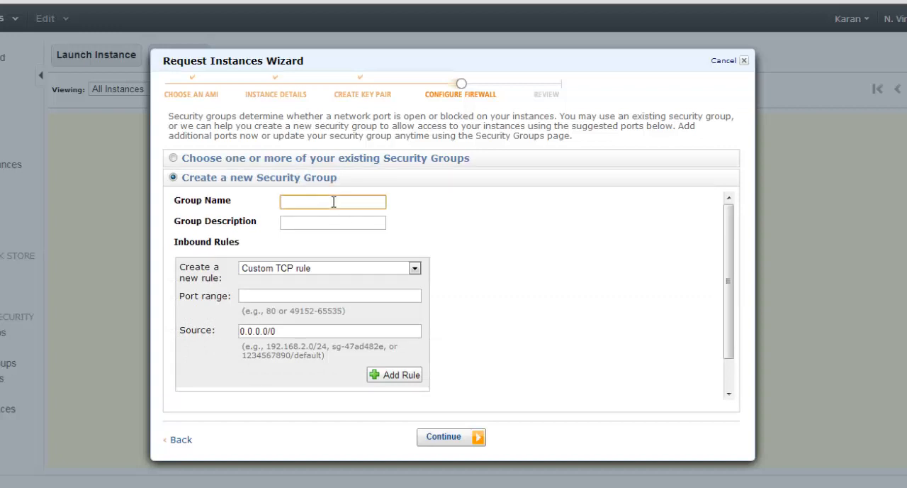
{"action": "type", "text": "myfirstgroup"}
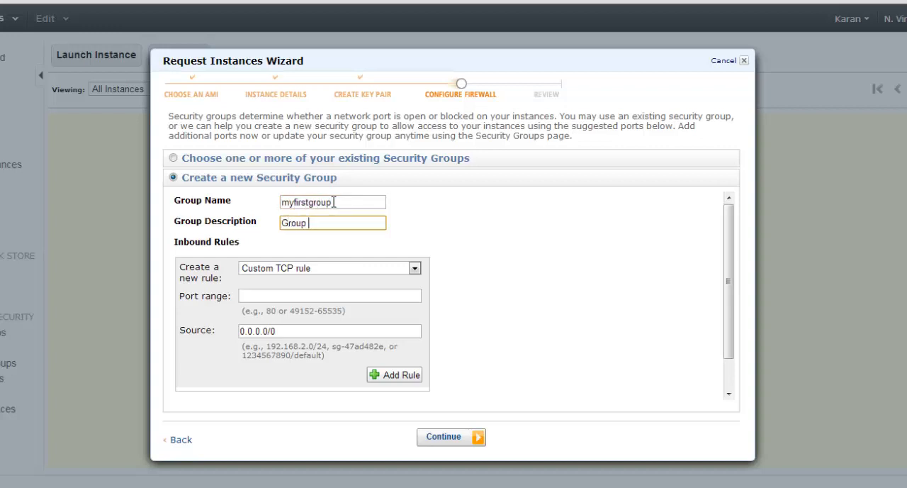
{"action": "type", "text": "for demo"}
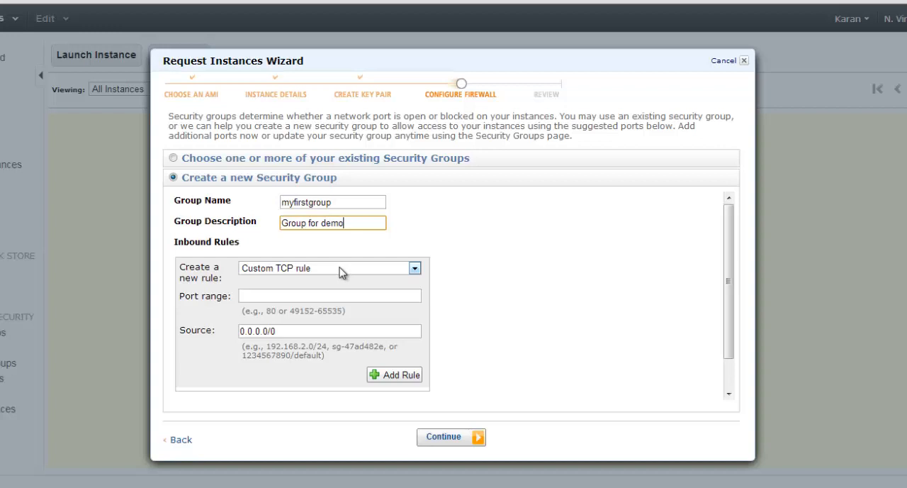
Add inbound rules for SSH (22) and HTTP (80) from anywhere and continue to review.
{"action": "left_click", "coordinate": [414, 266]}
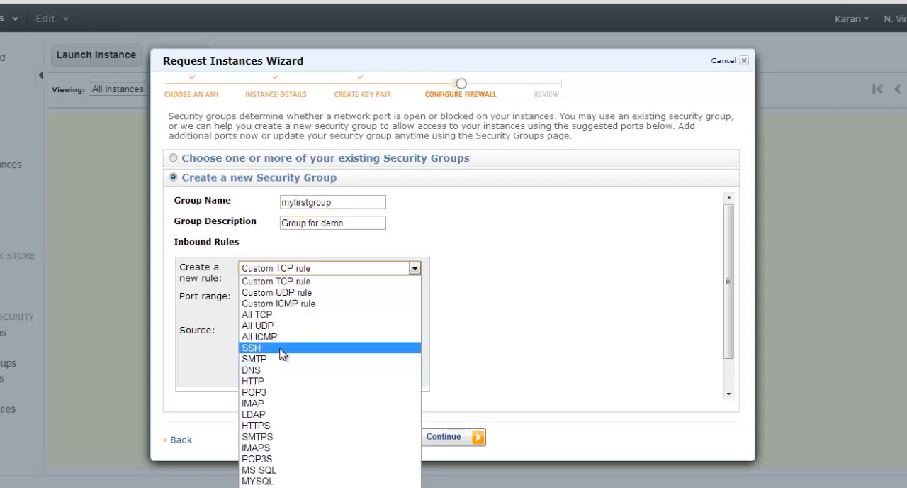
{"action": "left_click", "coordinate": [250, 348]}
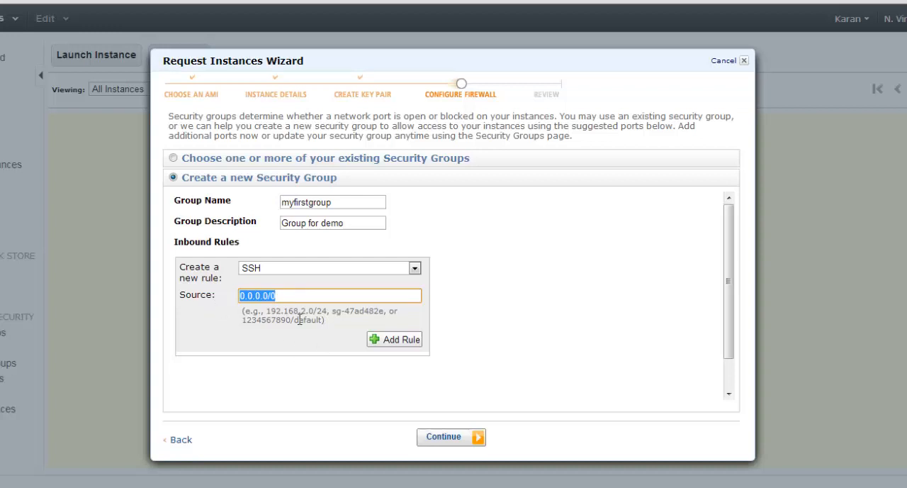
{"action": "mouse_move", "coordinate": [263, 309]}
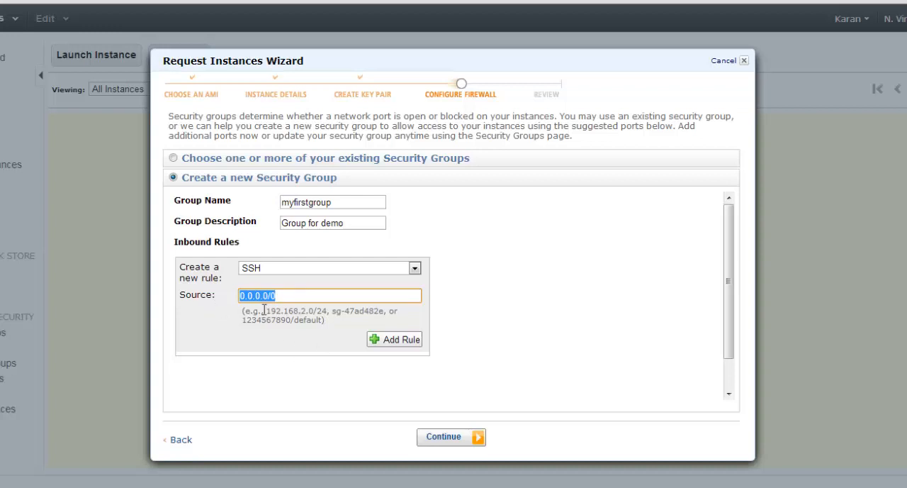
{"action": "mouse_move", "coordinate": [395, 347]}
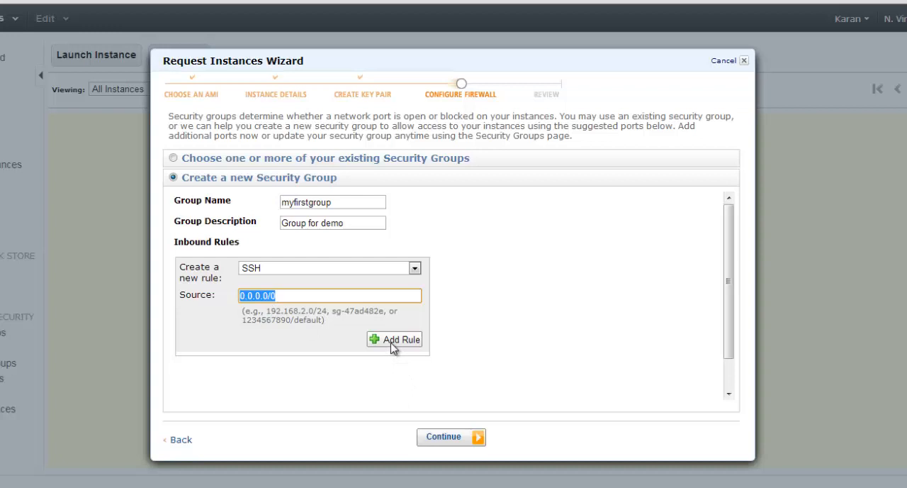
{"action": "left_click", "coordinate": [394, 339]}
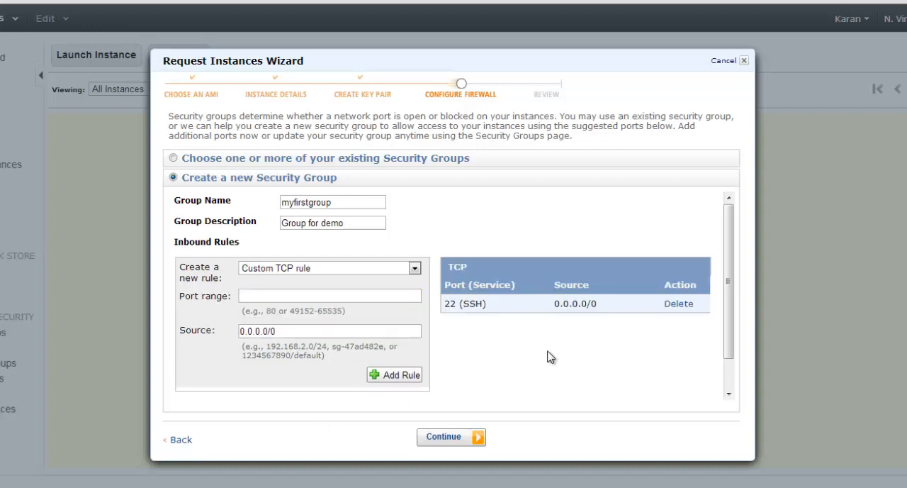
{"action": "mouse_move", "coordinate": [550, 307]}
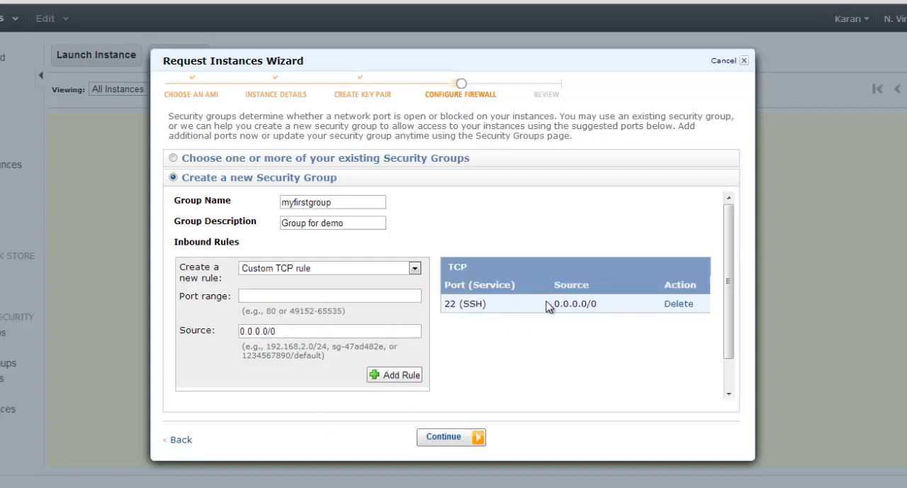
{"action": "double_click", "coordinate": [470, 304]}
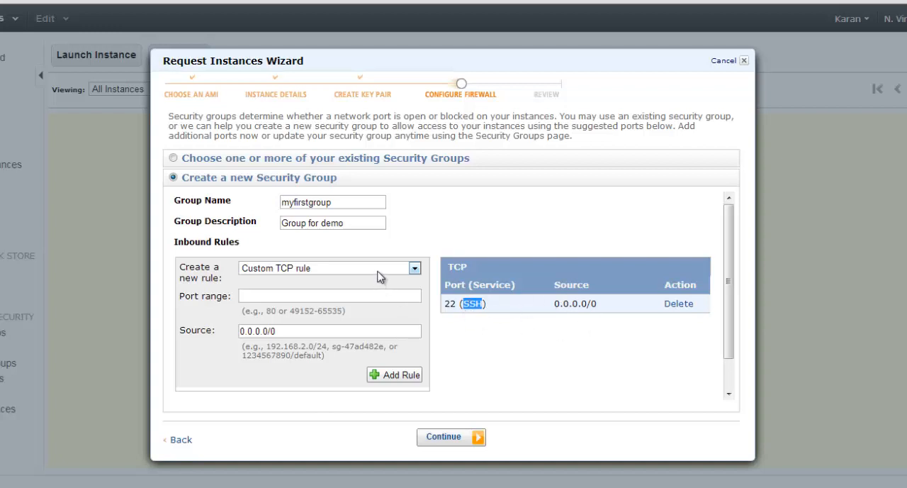
{"action": "left_click", "coordinate": [414, 267]}
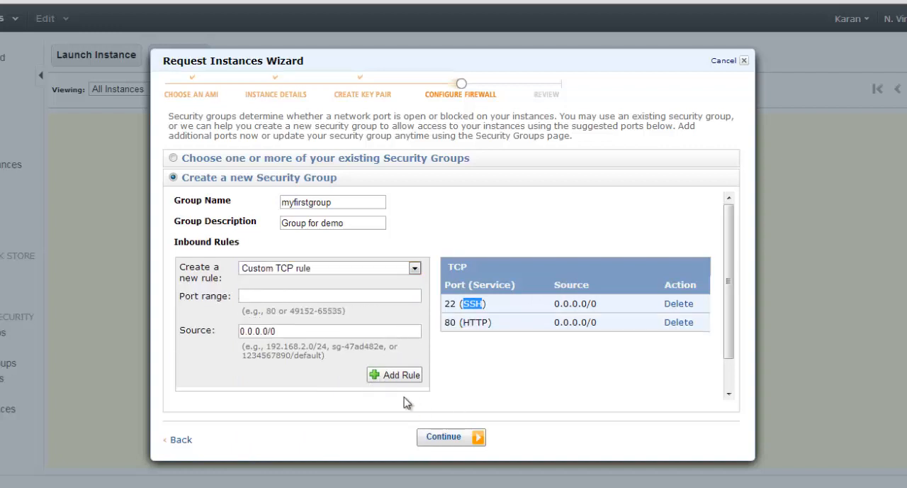
{"action": "mouse_move", "coordinate": [523, 318]}
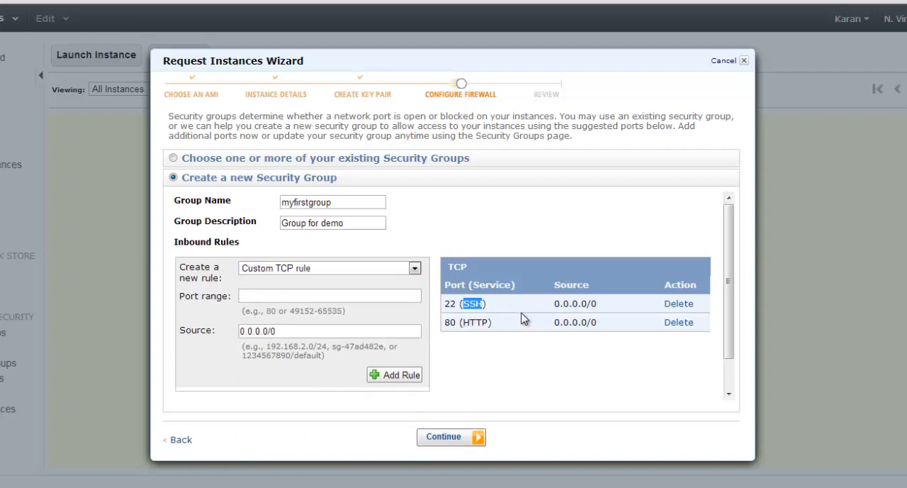
{"action": "left_click", "coordinate": [451, 436]}
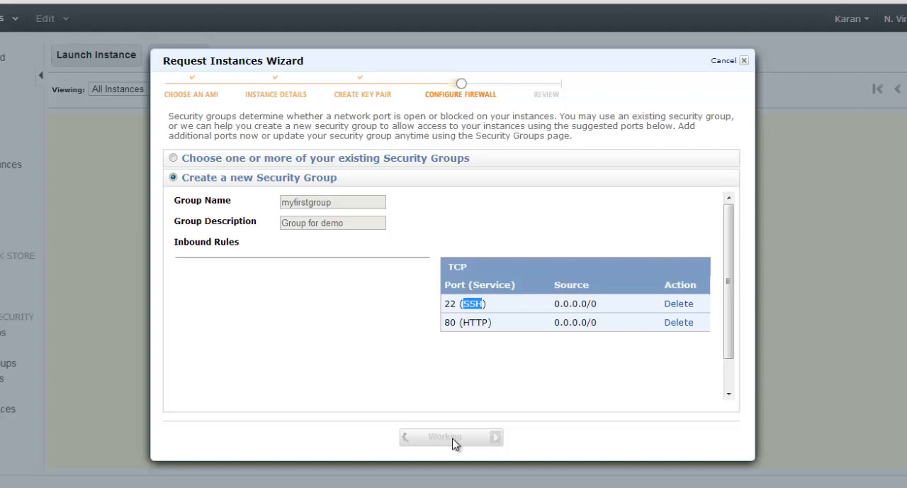
Launch the reviewed Amazon Linux micro instance with the mynewkey key pair.
{"action": "left_click", "coordinate": [494, 437]}
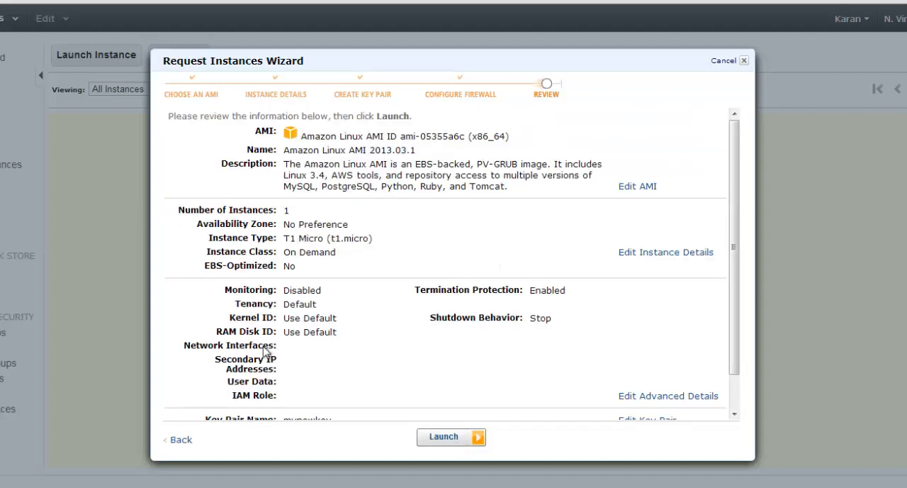
{"action": "mouse_move", "coordinate": [717, 306]}
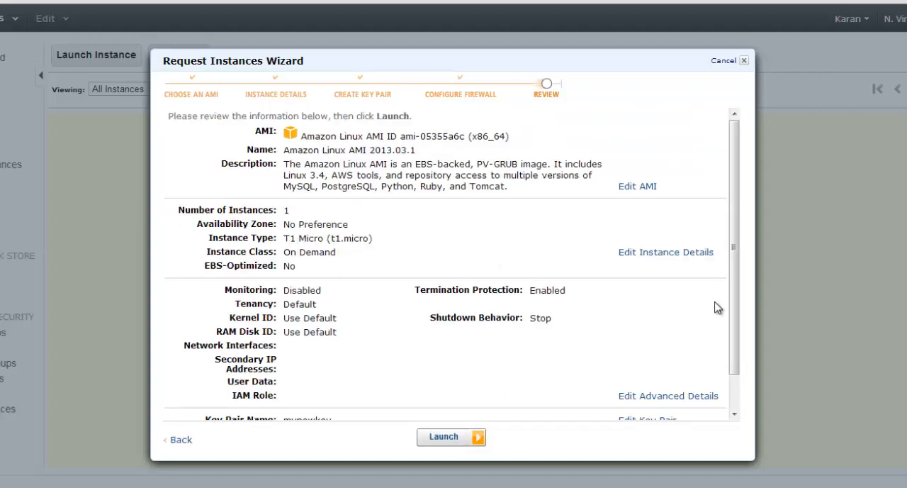
{"action": "scroll", "scroll_direction": "down", "scroll_amount": 3}
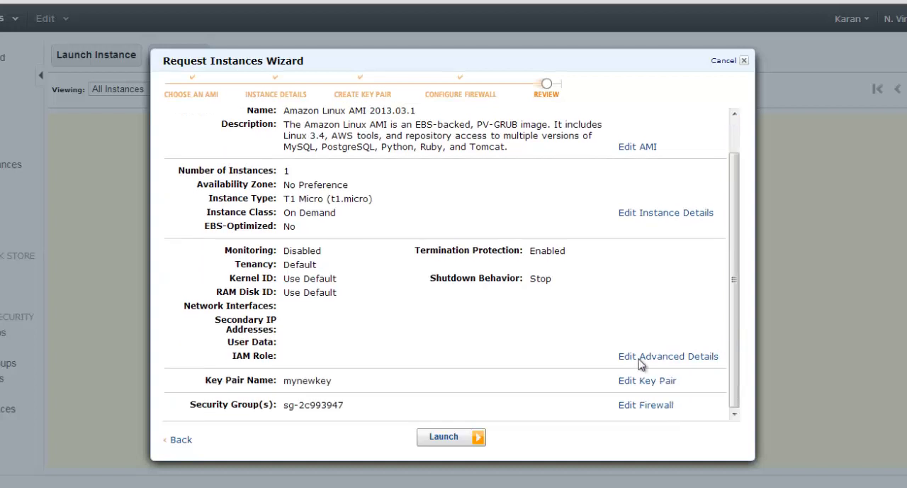
{"action": "mouse_move", "coordinate": [374, 281]}
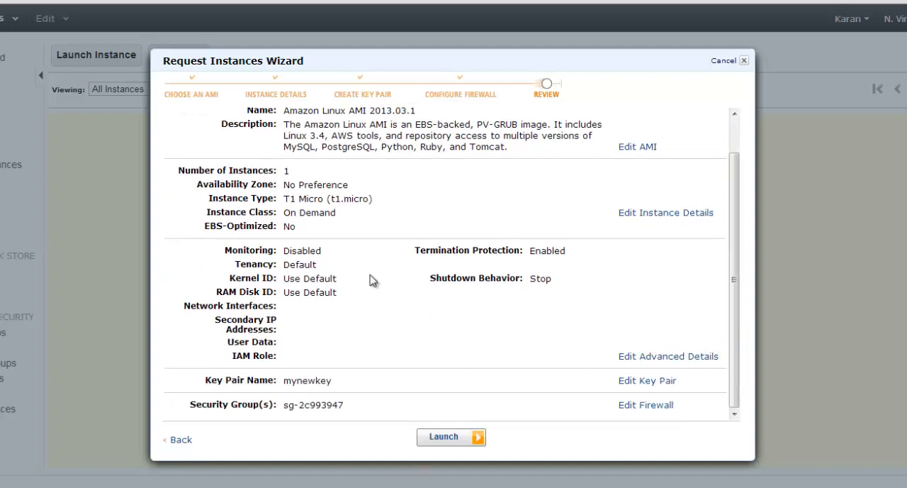
{"action": "left_click", "coordinate": [451, 437]}
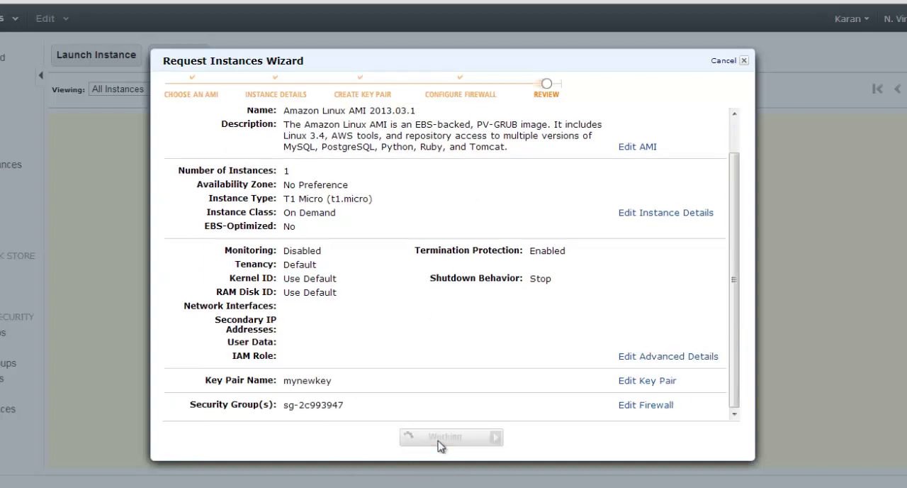
{"action": "left_click", "coordinate": [451, 437]}
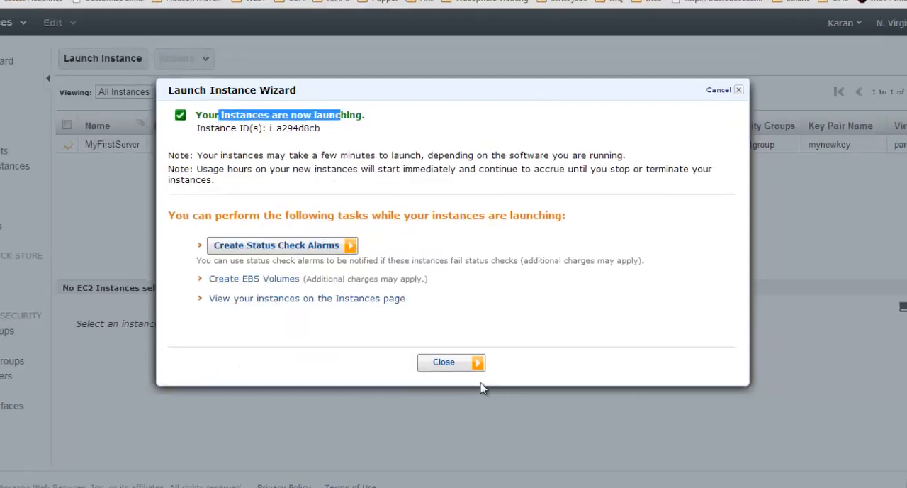
Close the launch wizard to return to the Instances list showing MyFirstServer.
{"action": "left_click", "coordinate": [451, 362]}
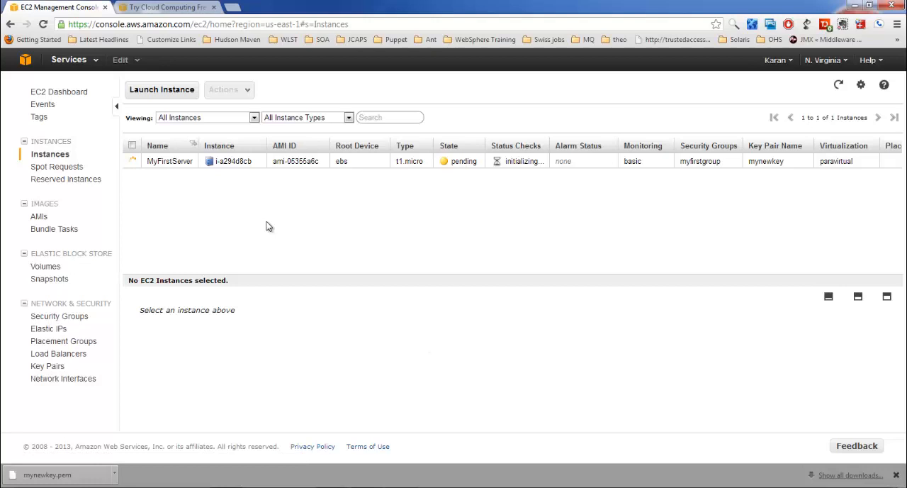
{"action": "mouse_move", "coordinate": [425, 199]}
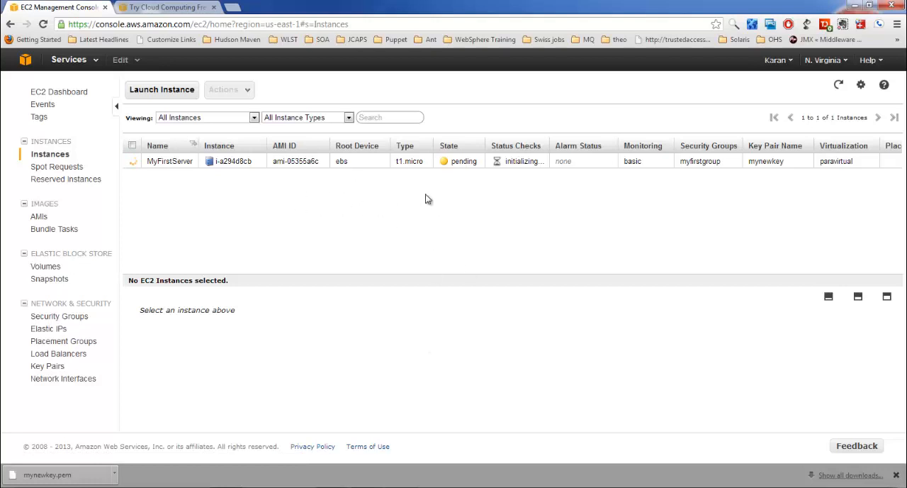
{"action": "mouse_move", "coordinate": [471, 196]}
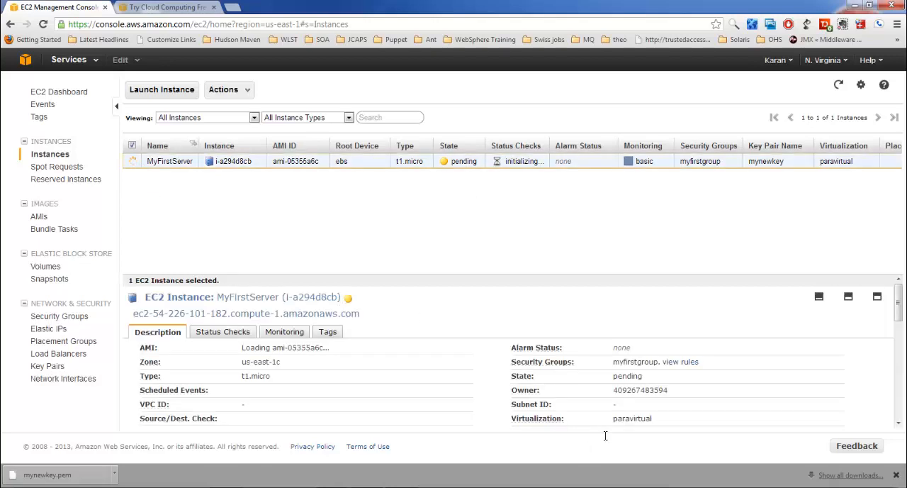
Review MyFirstServer's description details, noting its public and private DNS addresses.
{"action": "scroll", "scroll_direction": "down", "scroll_amount": 3}
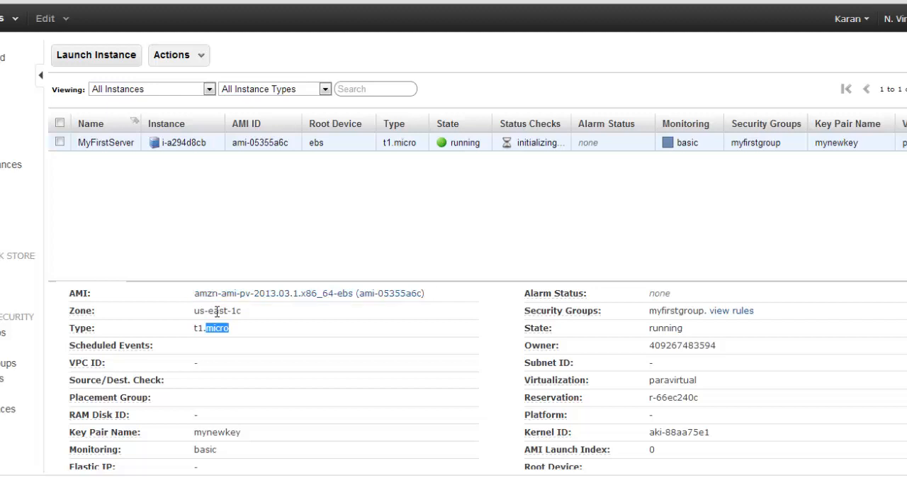
{"action": "scroll", "scroll_direction": "down", "scroll_amount": 3}
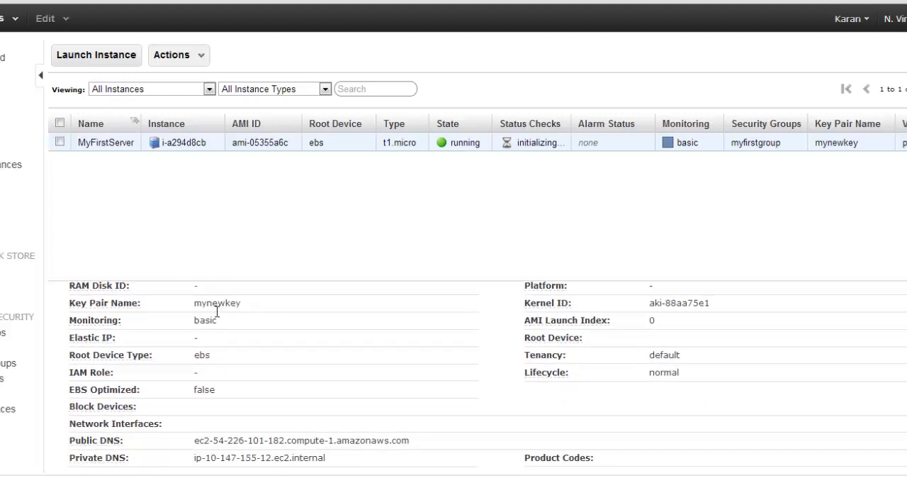
{"action": "double_click", "coordinate": [217, 303]}
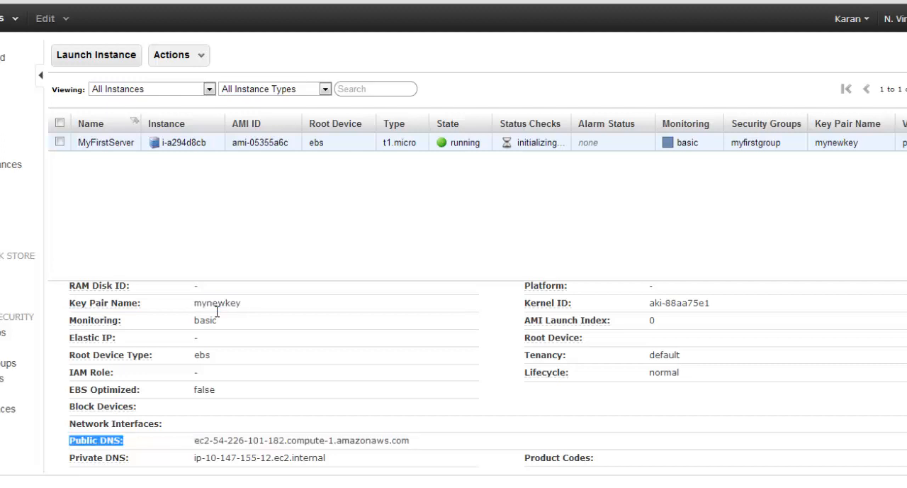
{"action": "double_click", "coordinate": [305, 439]}
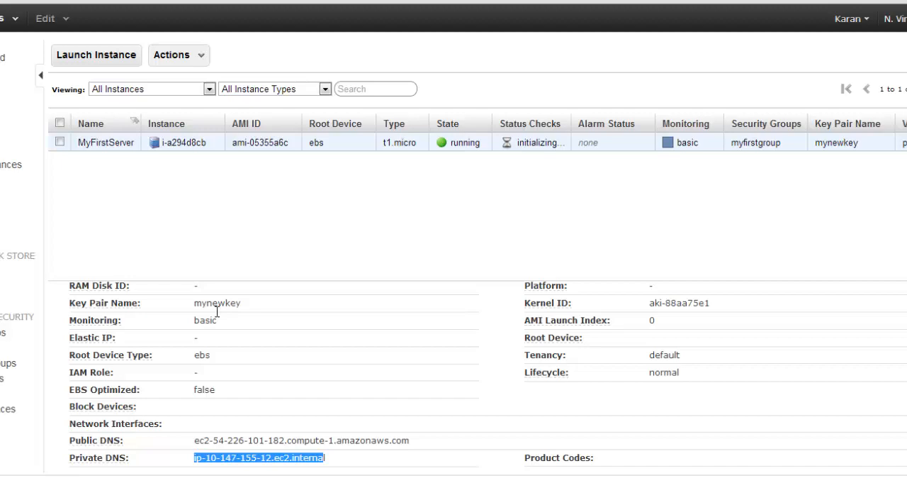
Check the Monitoring and Status Checks tabs, refreshing until 2/2 checks pass.
{"action": "left_click", "coordinate": [243, 331]}
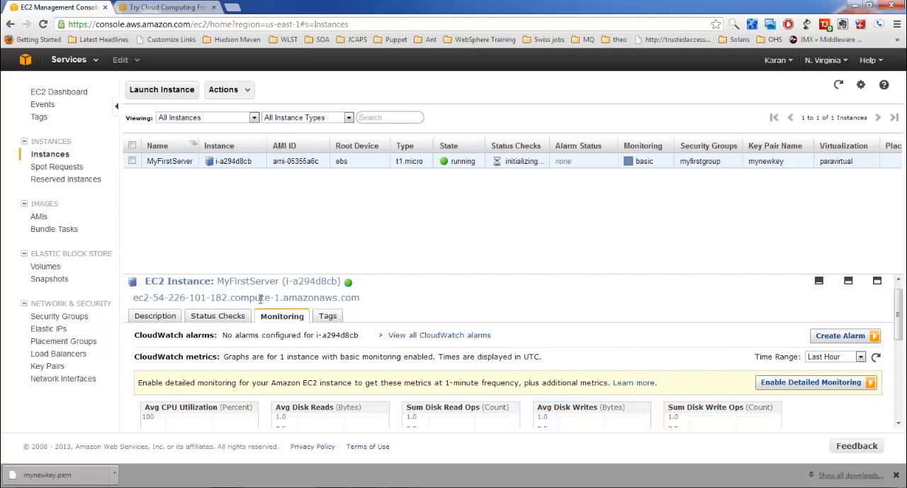
{"action": "left_click", "coordinate": [218, 315]}
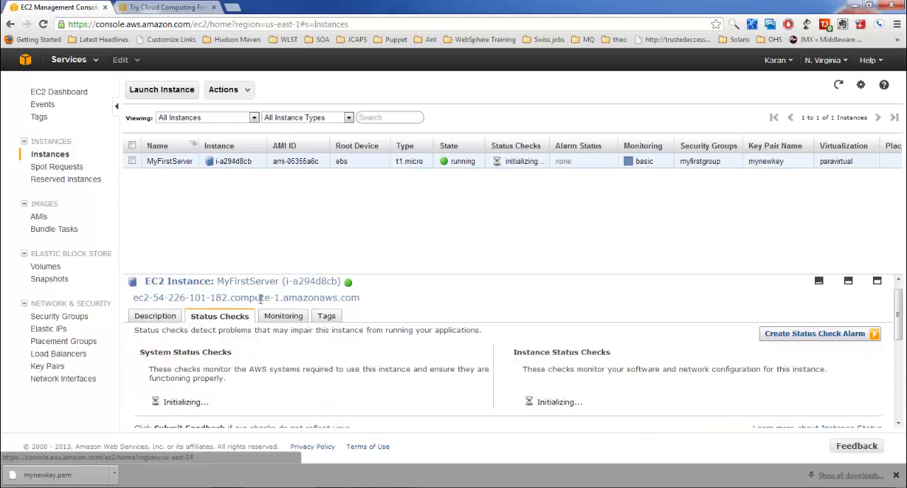
{"action": "scroll", "scroll_direction": "down", "scroll_amount": 3}
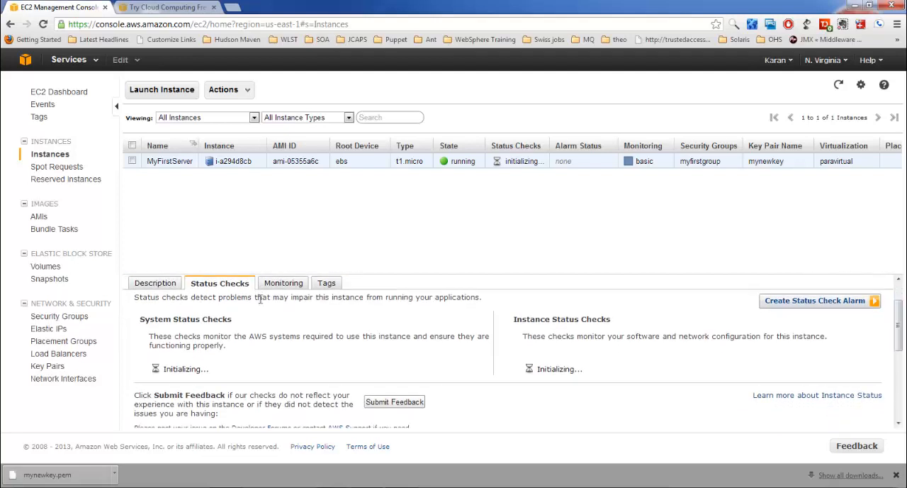
{"action": "double_click", "coordinate": [259, 336]}
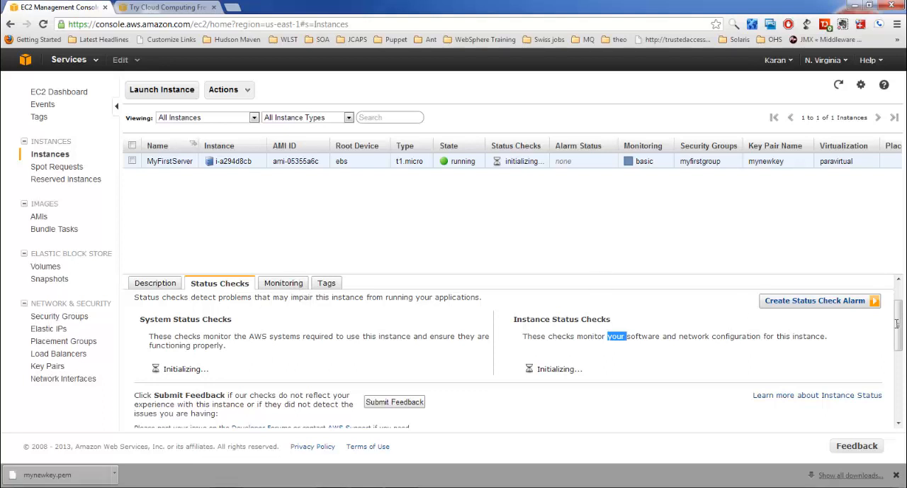
{"action": "left_click", "coordinate": [132, 161]}
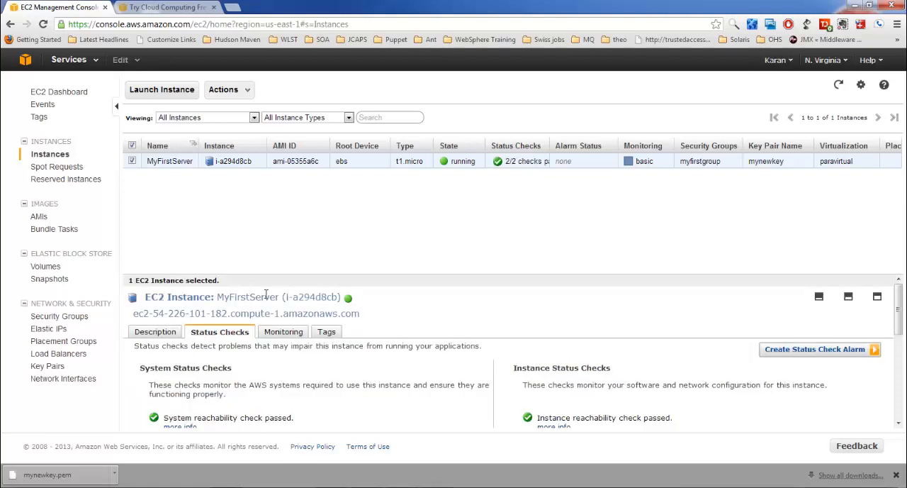
Return to MyFirstServer's Description tab and scroll through its details.
{"action": "left_click", "coordinate": [154, 332]}
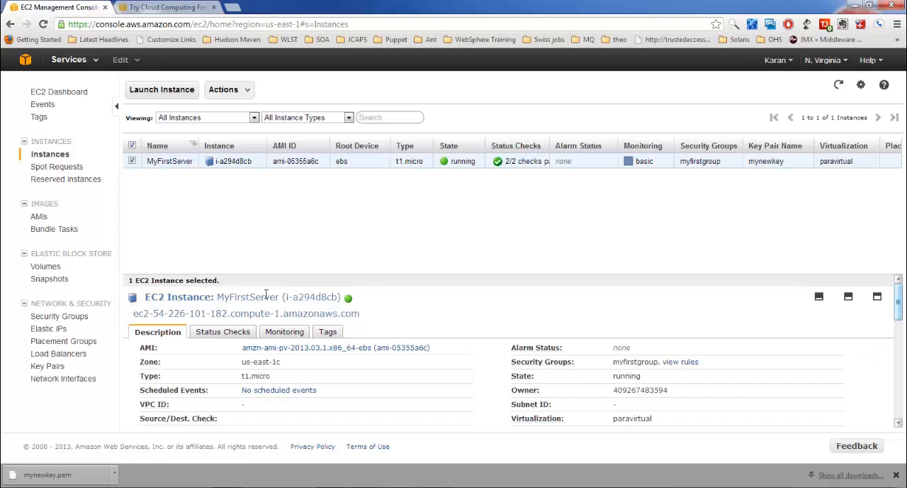
{"action": "scroll", "scroll_direction": "down", "scroll_amount": 3}
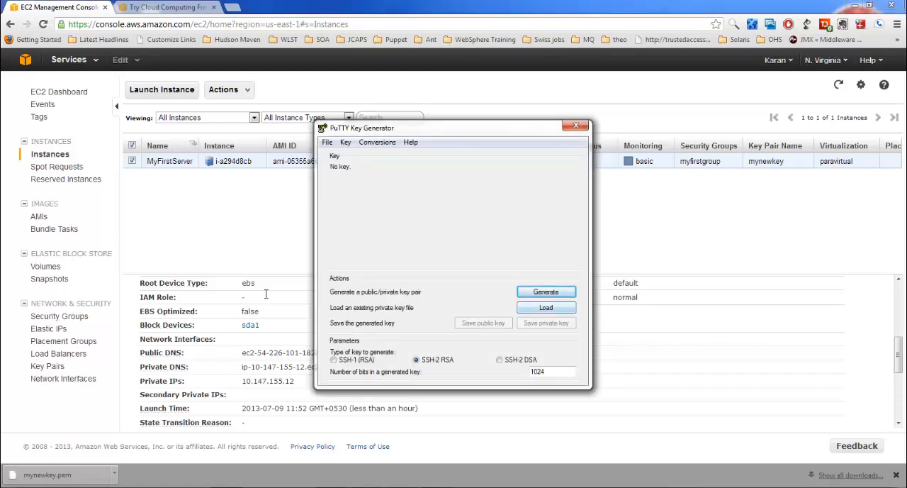
Load the downloaded mykey.pem OpenSSH key into PuTTYgen.
{"action": "left_click", "coordinate": [546, 306]}
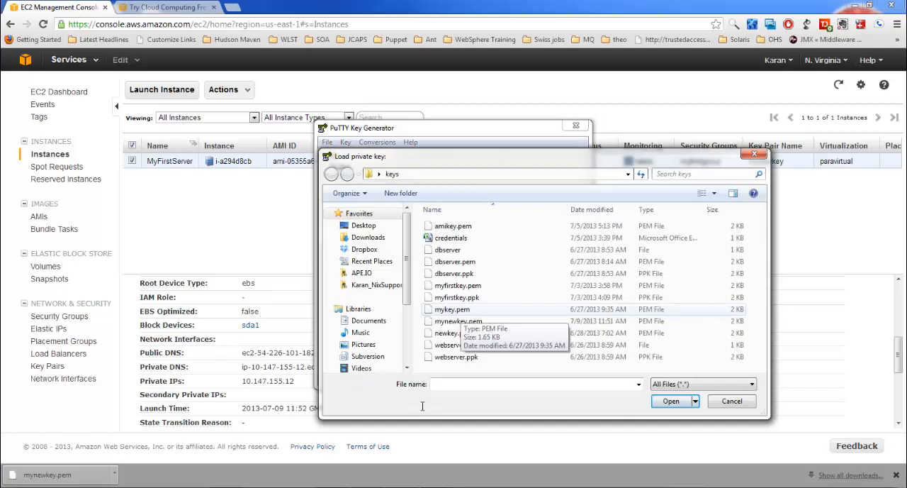
{"action": "left_click", "coordinate": [451, 309]}
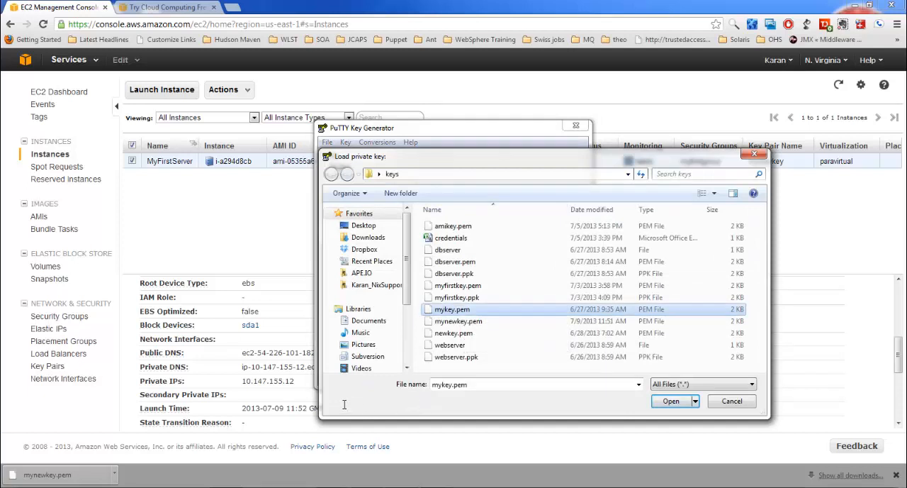
{"action": "mouse_move", "coordinate": [289, 420]}
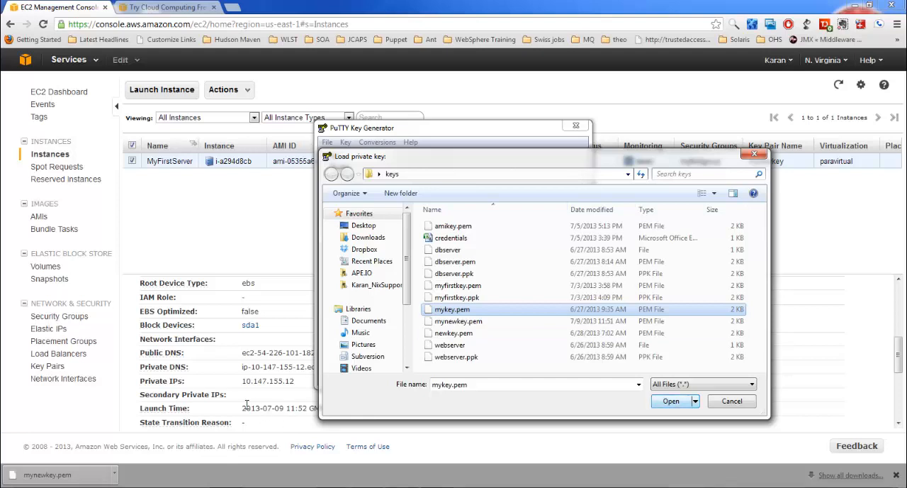
{"action": "left_click", "coordinate": [669, 400]}
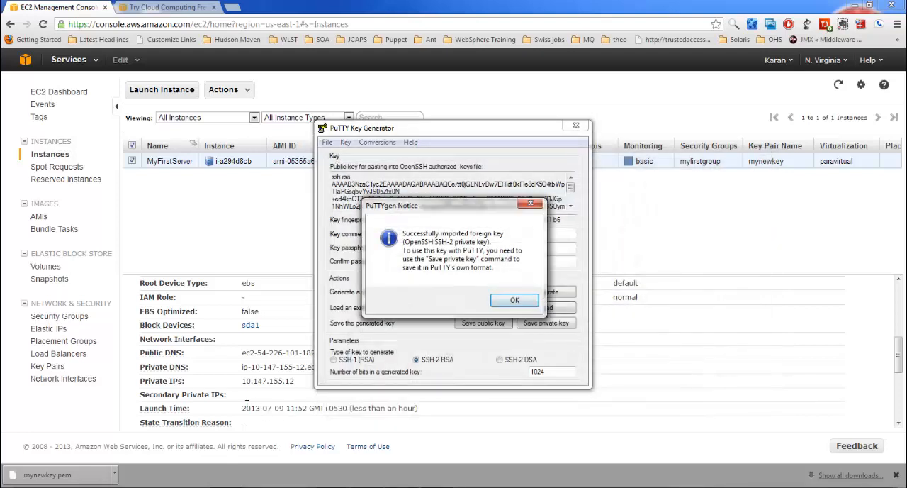
{"action": "left_click", "coordinate": [514, 301]}
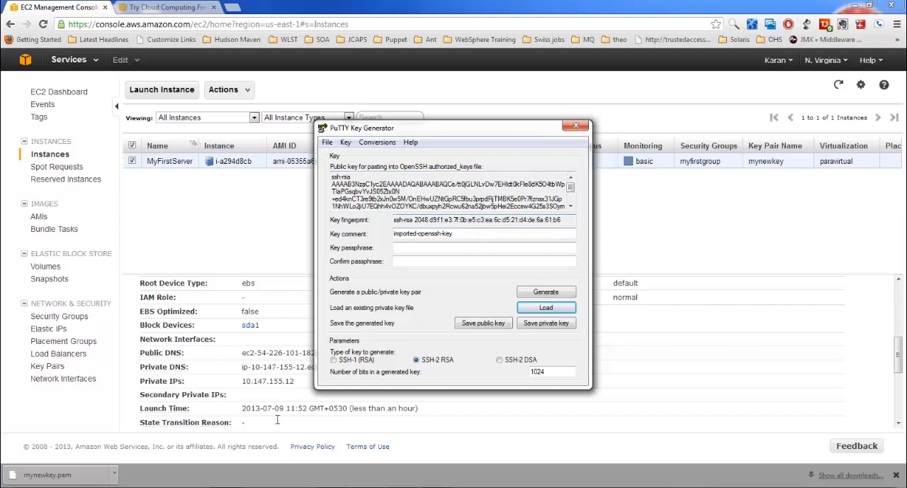
Save the converted private key as mynewkey without a passphrase and close PuTTYgen.
{"action": "left_click", "coordinate": [546, 322]}
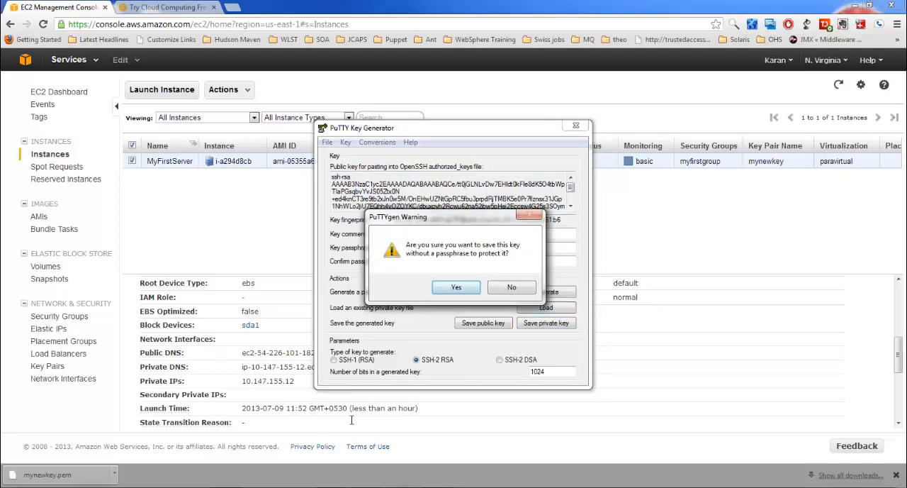
{"action": "left_click", "coordinate": [456, 288]}
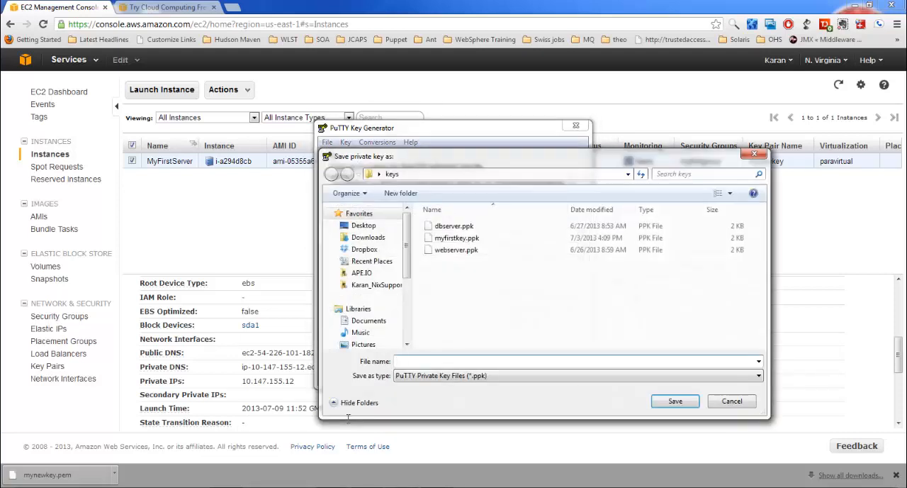
{"action": "type", "text": "mynewkey"}
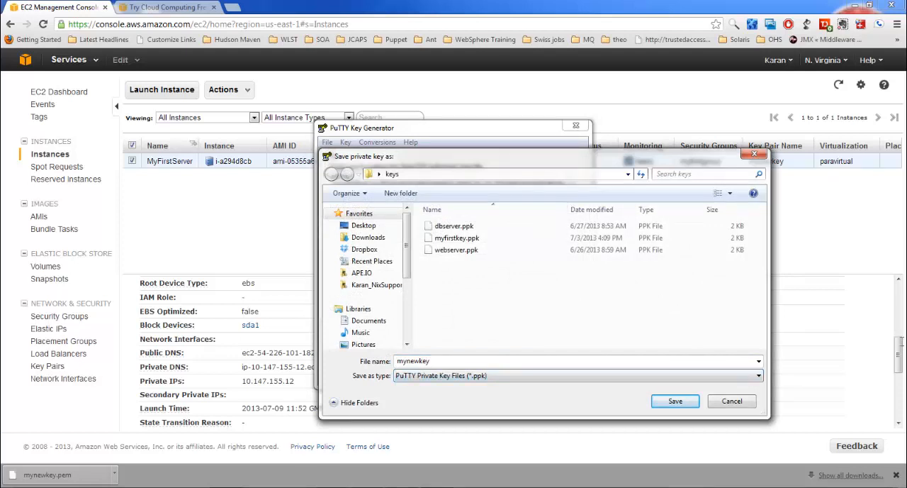
{"action": "left_click", "coordinate": [675, 400]}
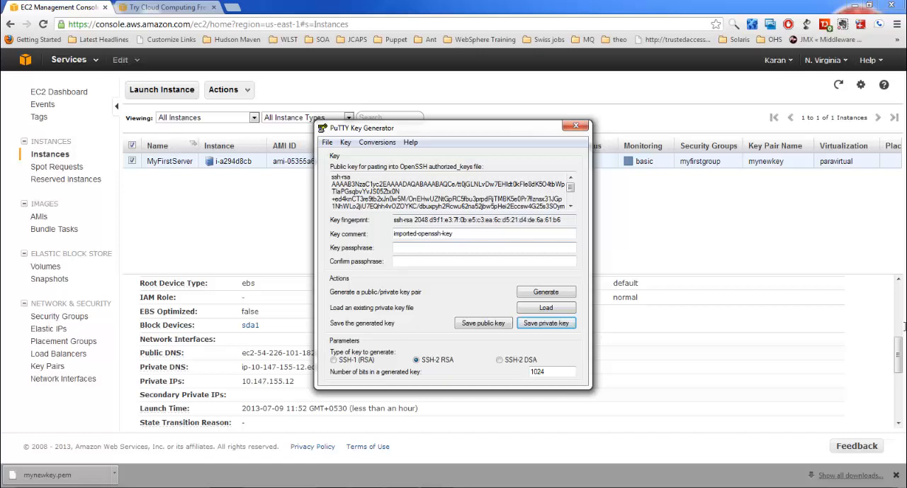
{"action": "left_click", "coordinate": [576, 124]}
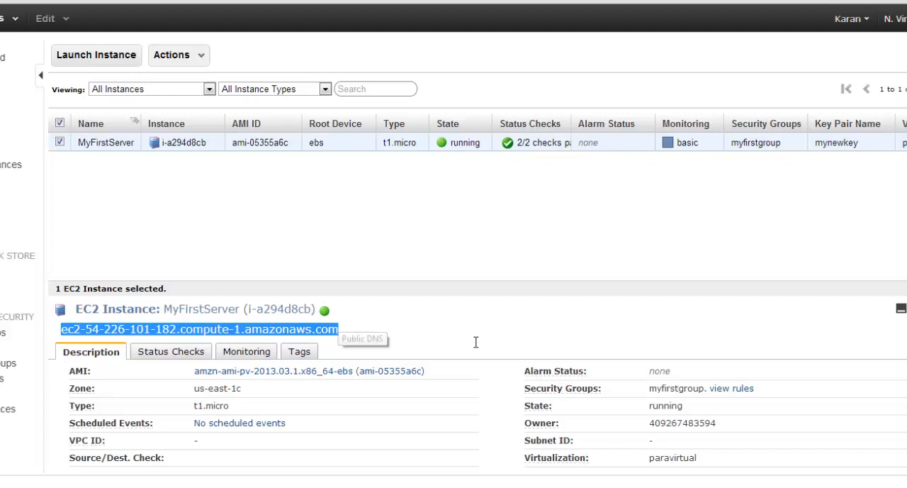
{"action": "mouse_move", "coordinate": [475, 342]}
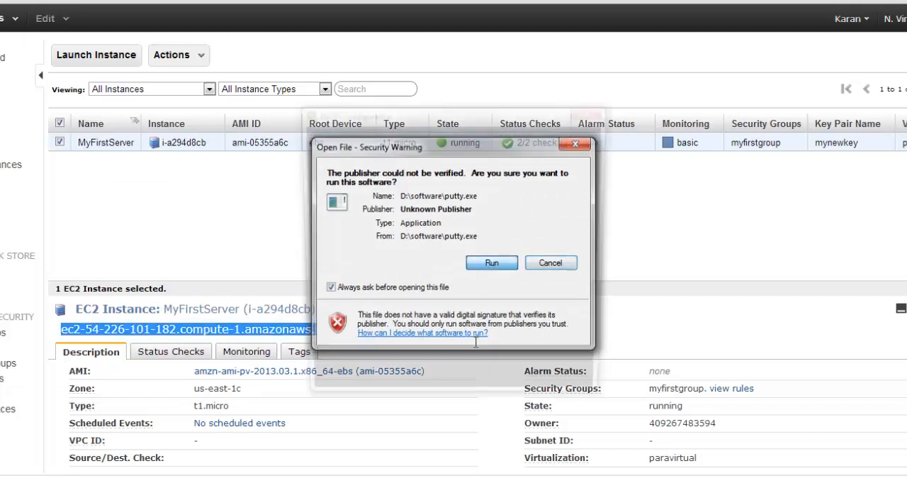
Start a PuTTY SSH session to ec2-54-226-101-182.compute-1.amazonaws.com using the mynewkey private key.
{"action": "left_click", "coordinate": [490, 262]}
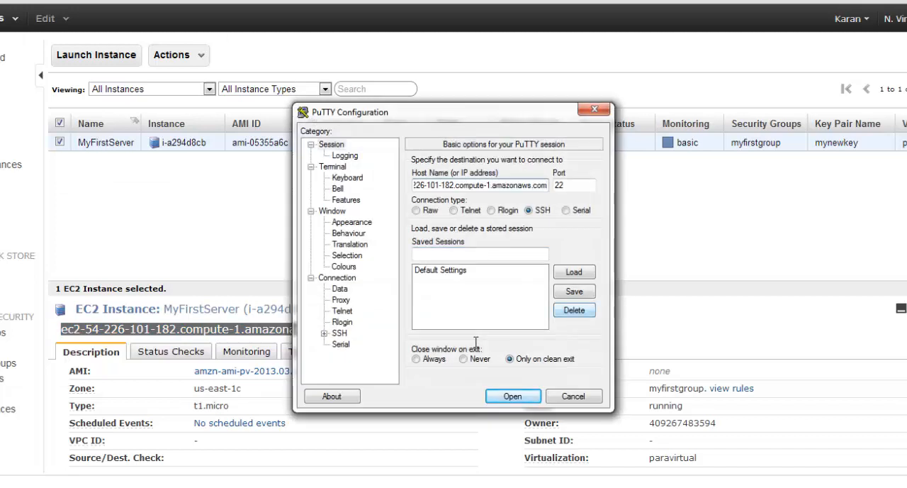
{"action": "left_click", "coordinate": [323, 332]}
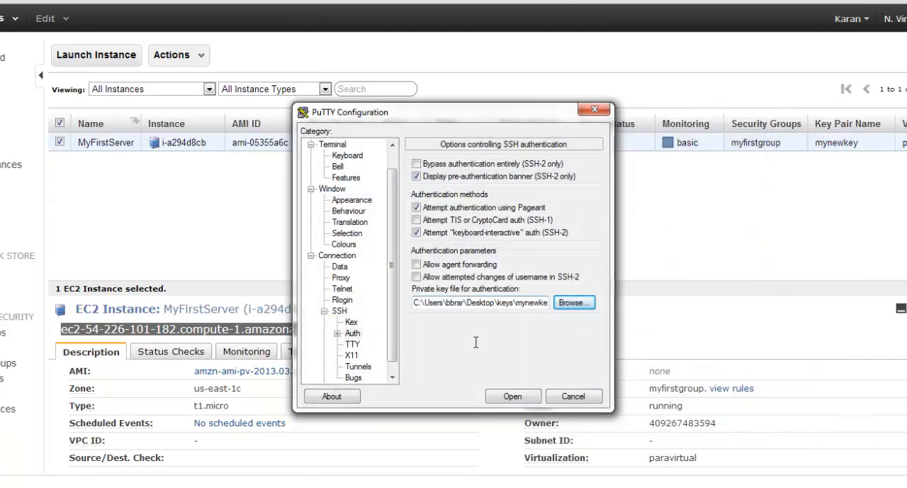
{"action": "left_click", "coordinate": [513, 396]}
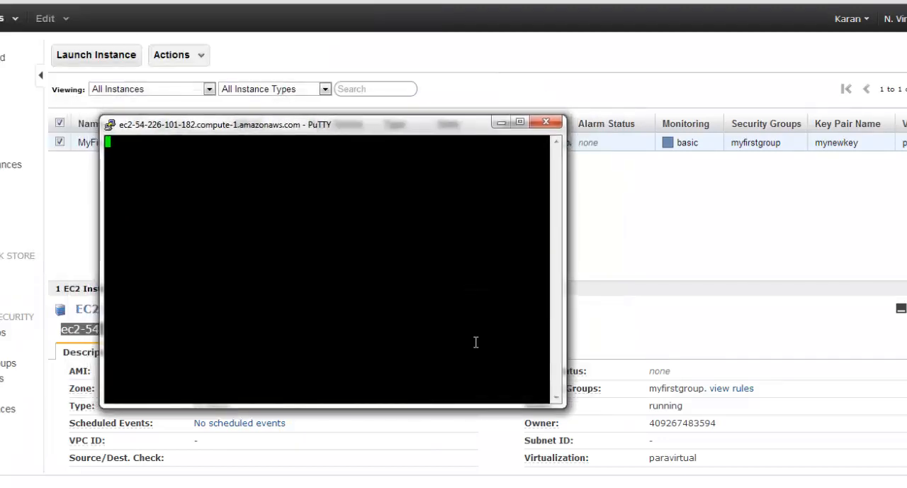
{"action": "type", "text": "ec2"}
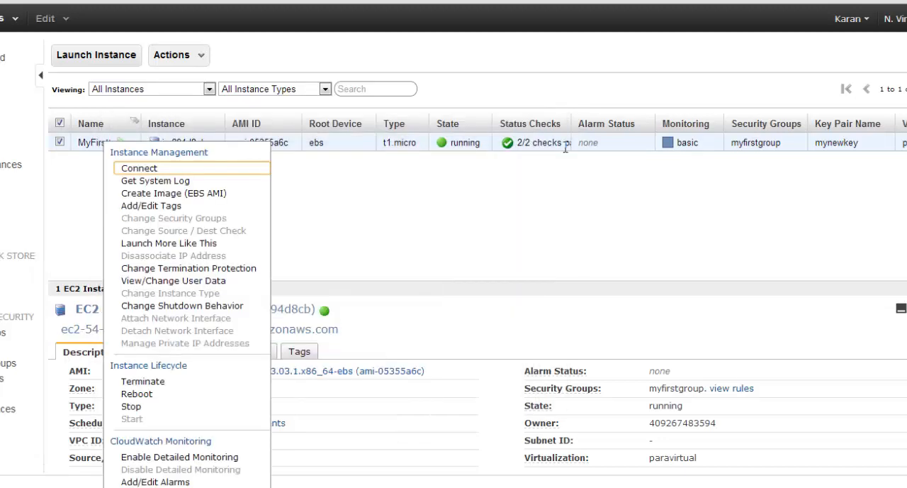
{"action": "left_click", "coordinate": [139, 167]}
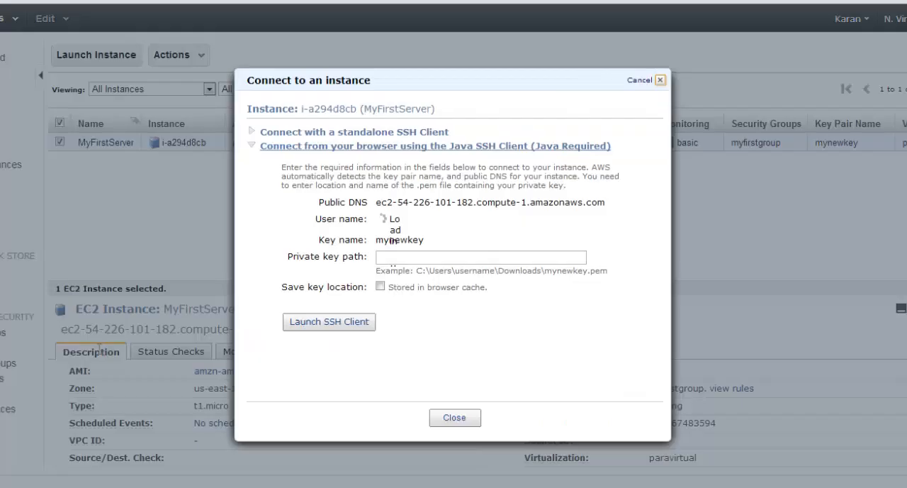
{"action": "type", "text": "ec2-user"}
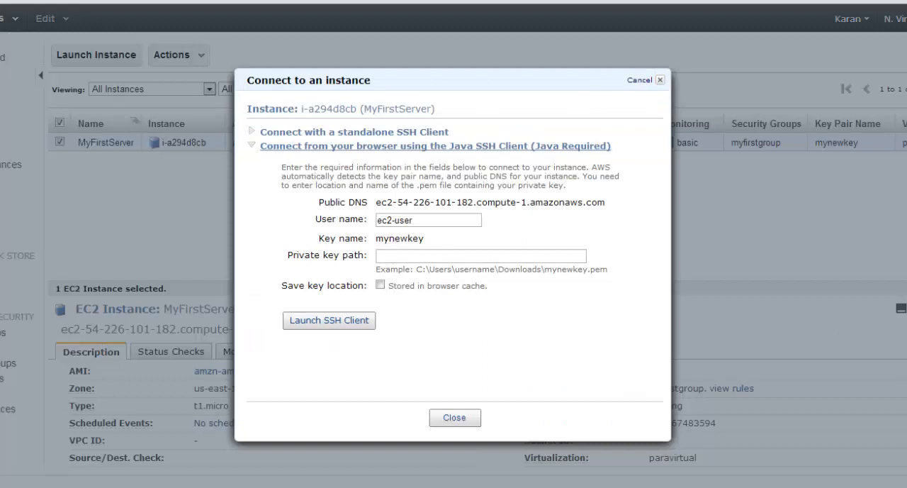
{"action": "triple_click", "coordinate": [429, 219]}
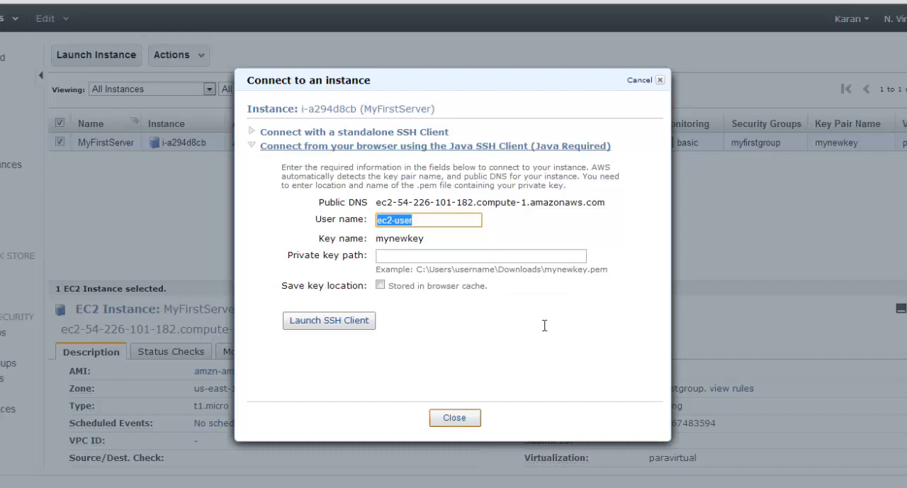
{"action": "left_click", "coordinate": [453, 417]}
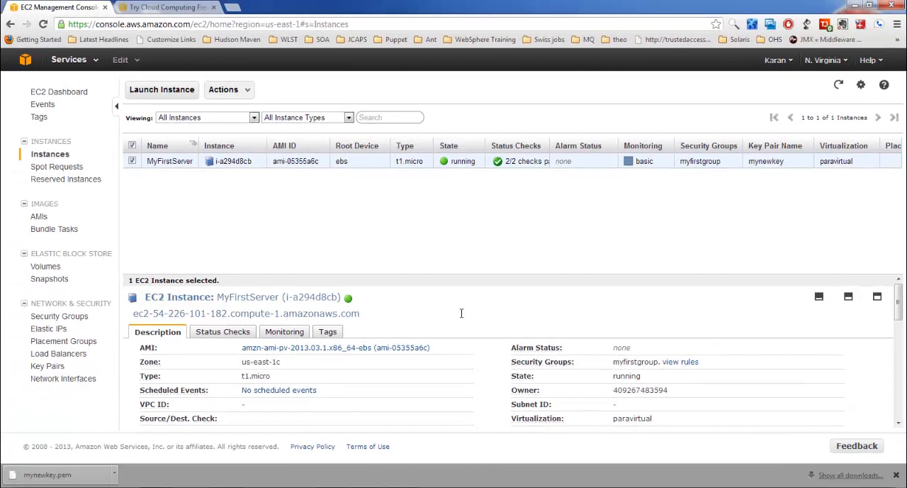
{"action": "left_click", "coordinate": [49, 266]}
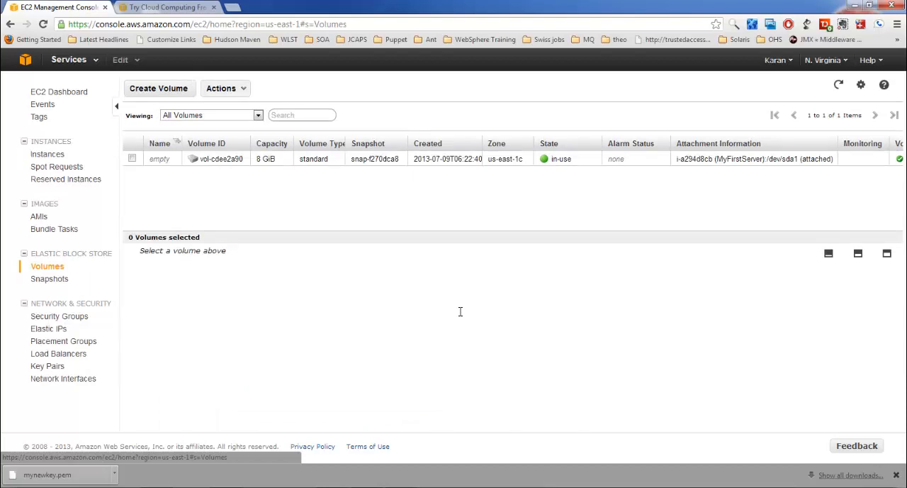
{"action": "left_click", "coordinate": [49, 154]}
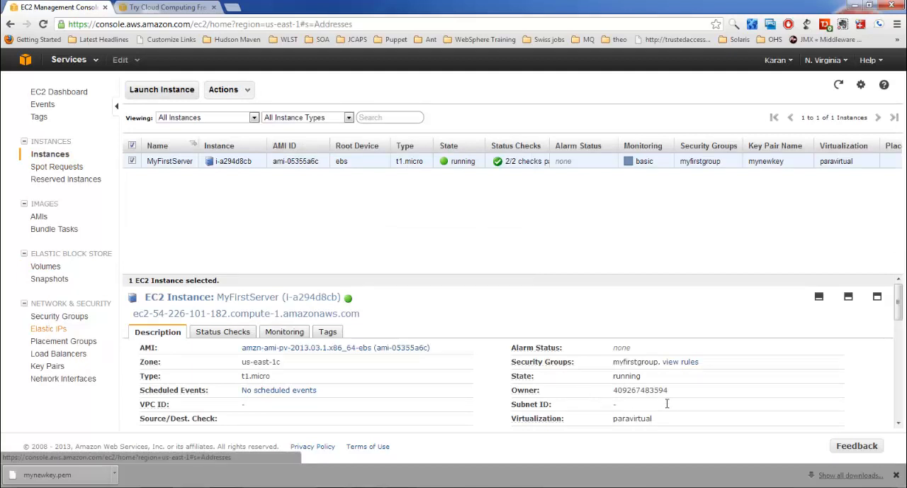
Allocate Elastic IPs 107.21.206.205 and 54.225.117.143 and select the second one.
{"action": "left_click", "coordinate": [51, 328]}
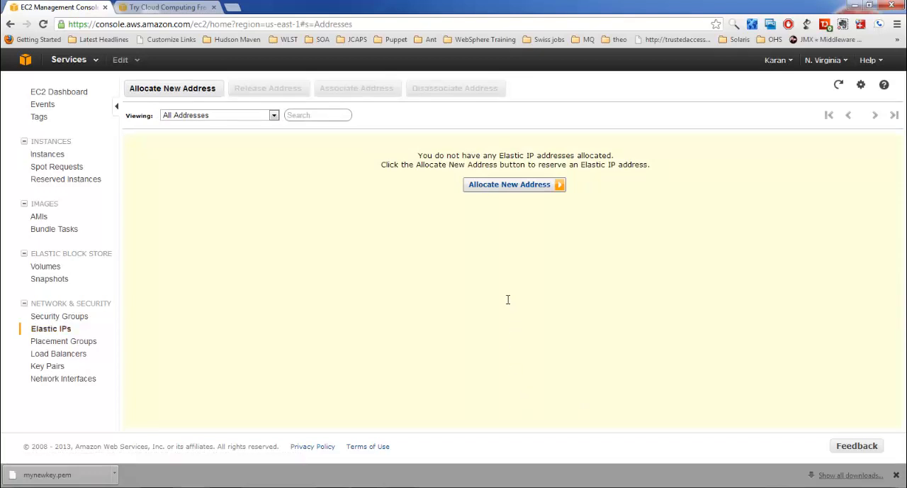
{"action": "mouse_move", "coordinate": [437, 232]}
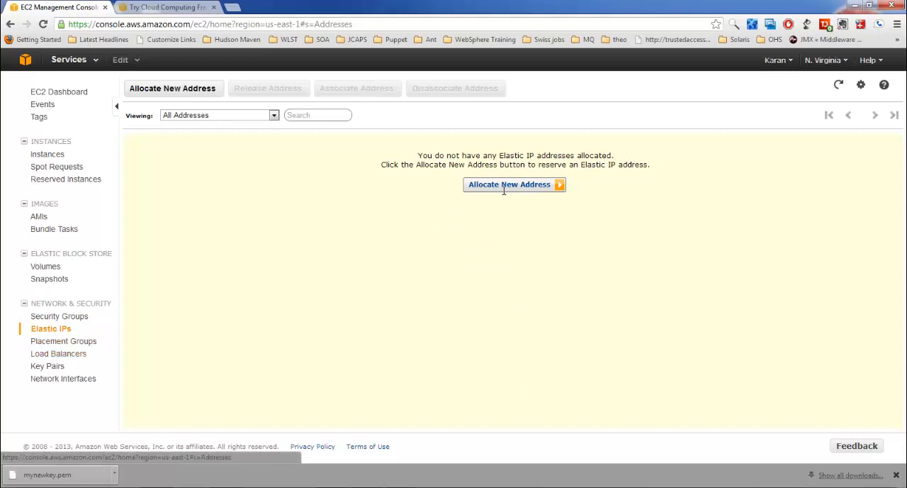
{"action": "left_click", "coordinate": [509, 184]}
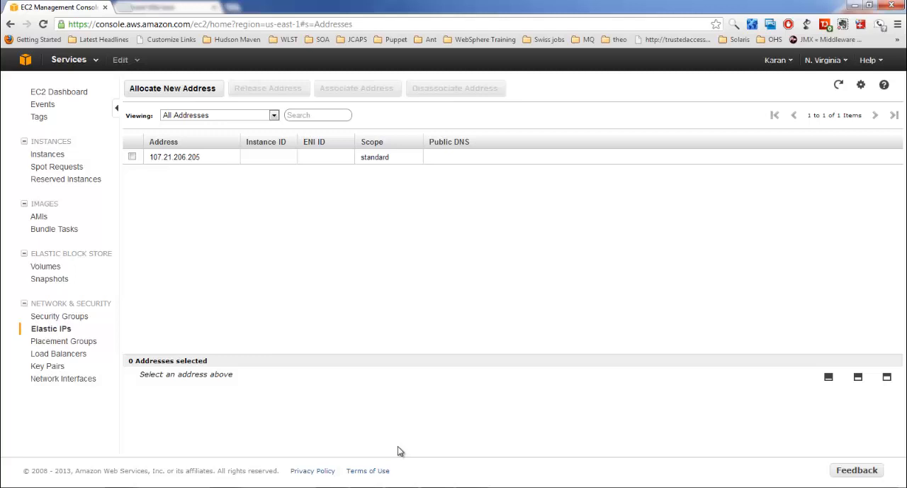
{"action": "mouse_move", "coordinate": [309, 397]}
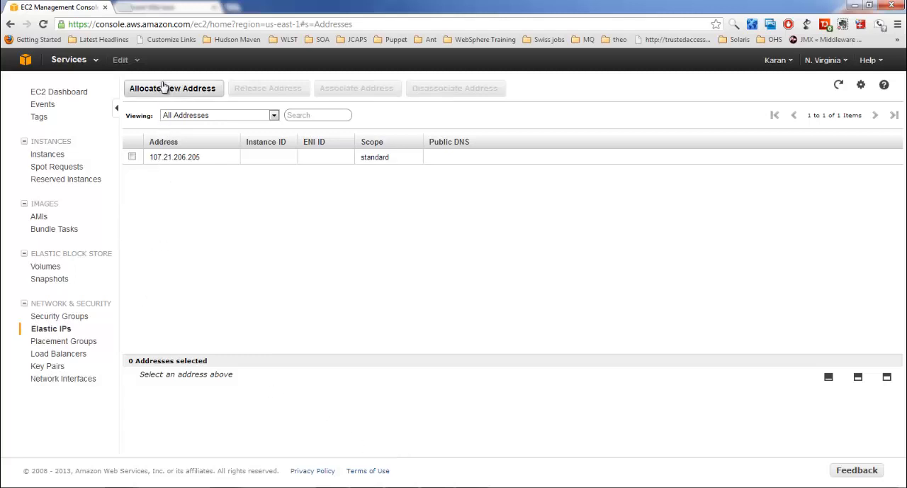
{"action": "left_click", "coordinate": [173, 88]}
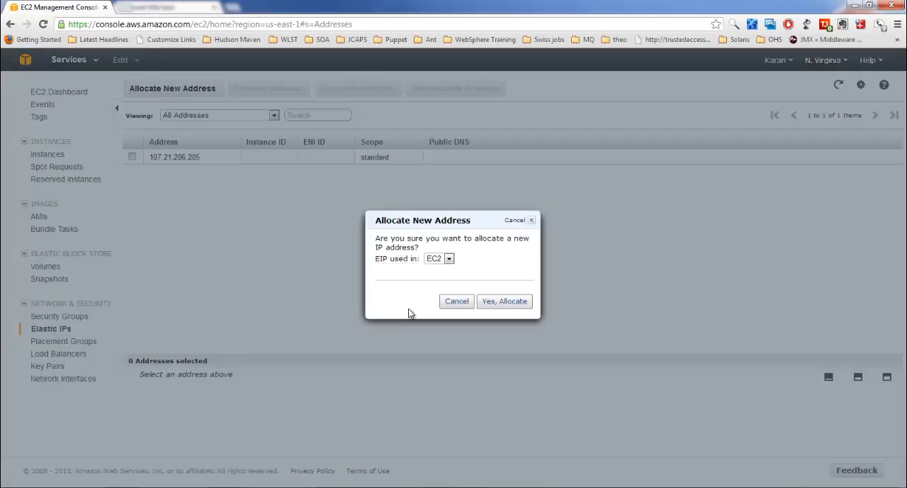
{"action": "left_click", "coordinate": [505, 300]}
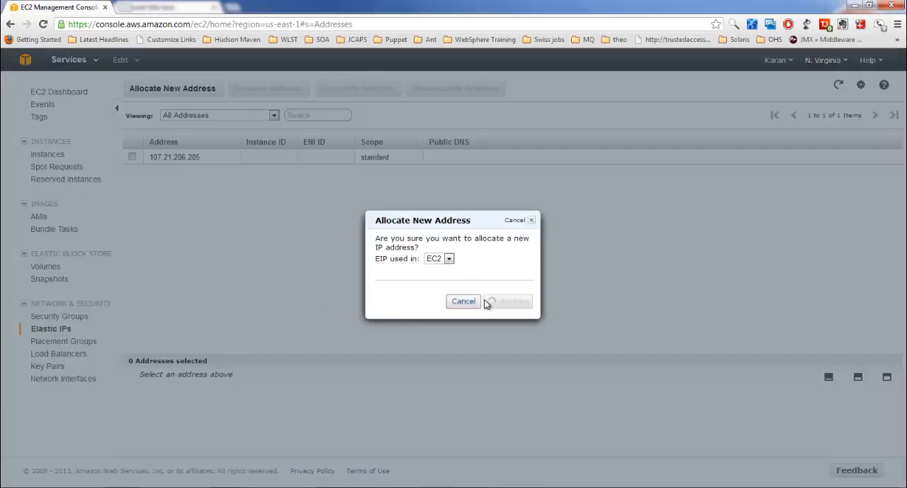
{"action": "left_click", "coordinate": [507, 301]}
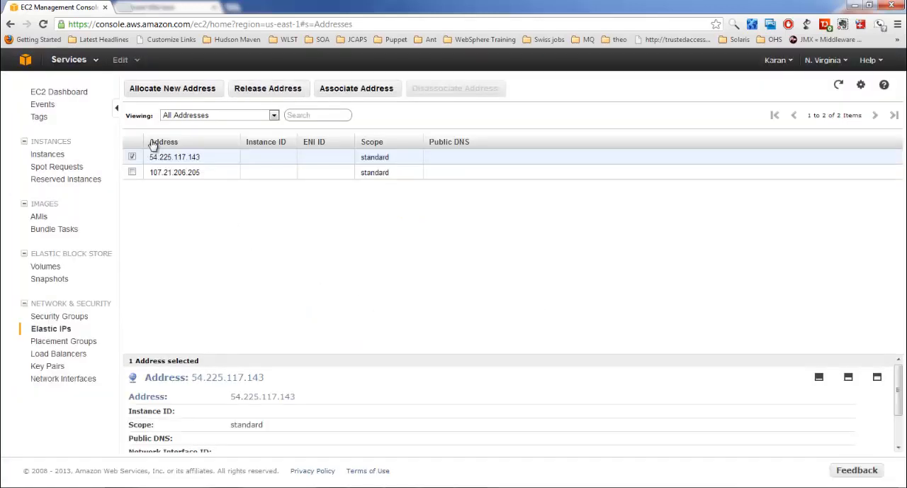
Associate 54.225.117.143 with i-a294d8cb MyFirstServer and select its new public DNS name.
{"action": "right_click", "coordinate": [173, 155]}
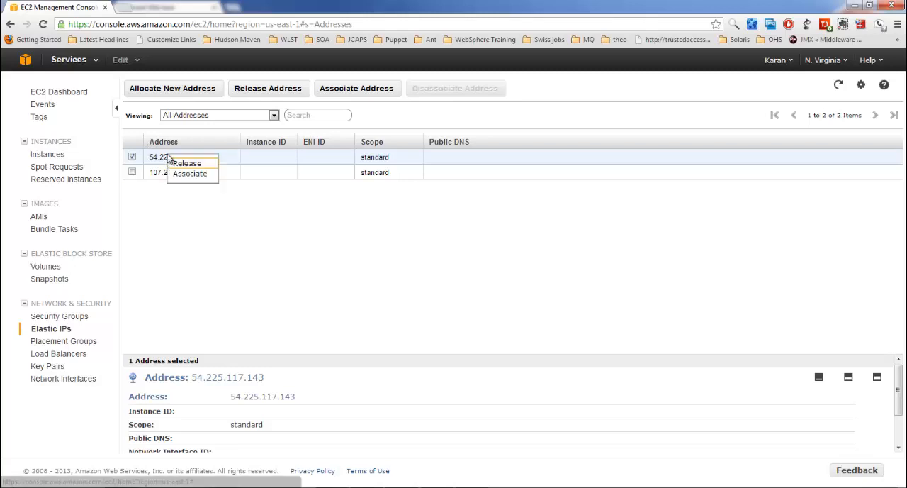
{"action": "mouse_move", "coordinate": [190, 174]}
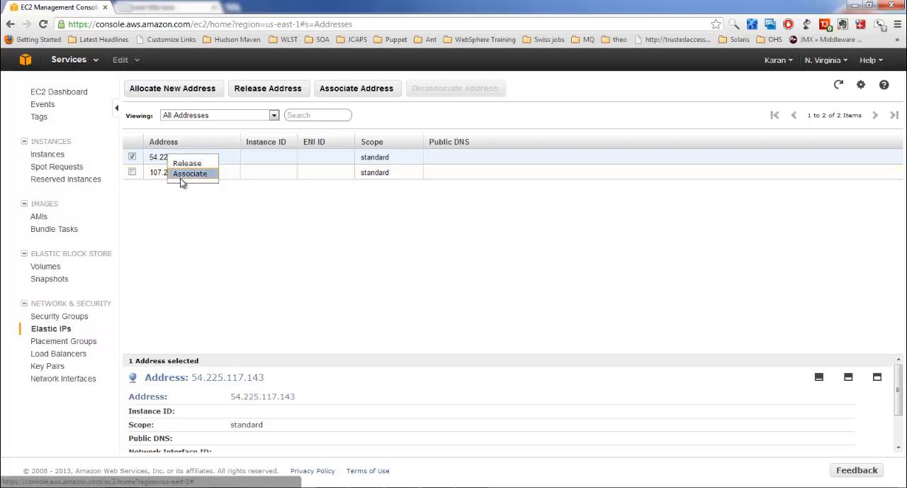
{"action": "left_click", "coordinate": [190, 174]}
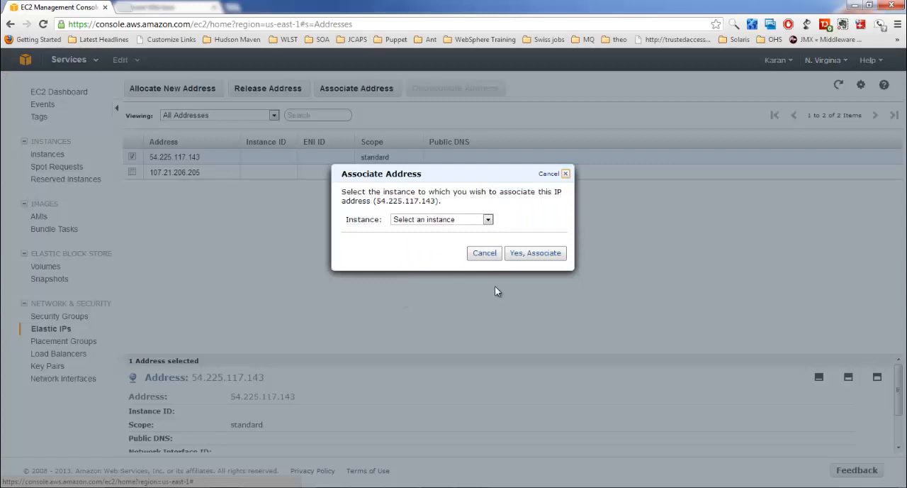
{"action": "left_click", "coordinate": [488, 219]}
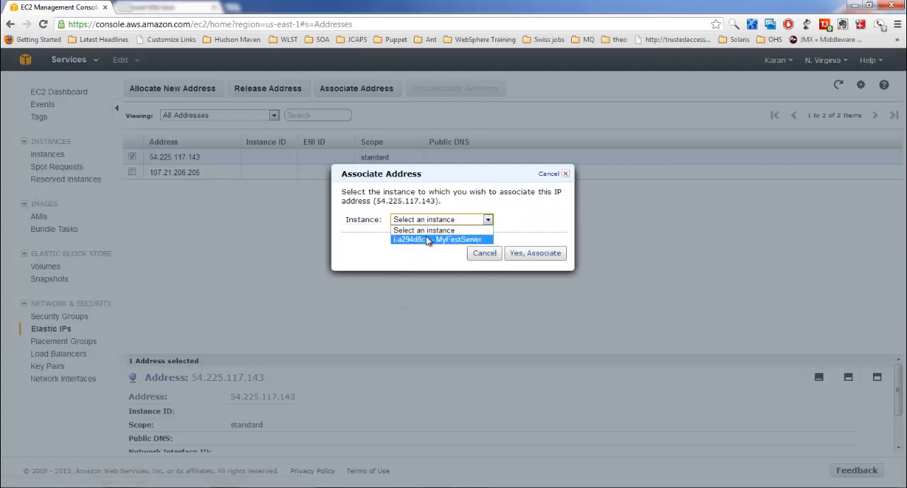
{"action": "left_click", "coordinate": [440, 238]}
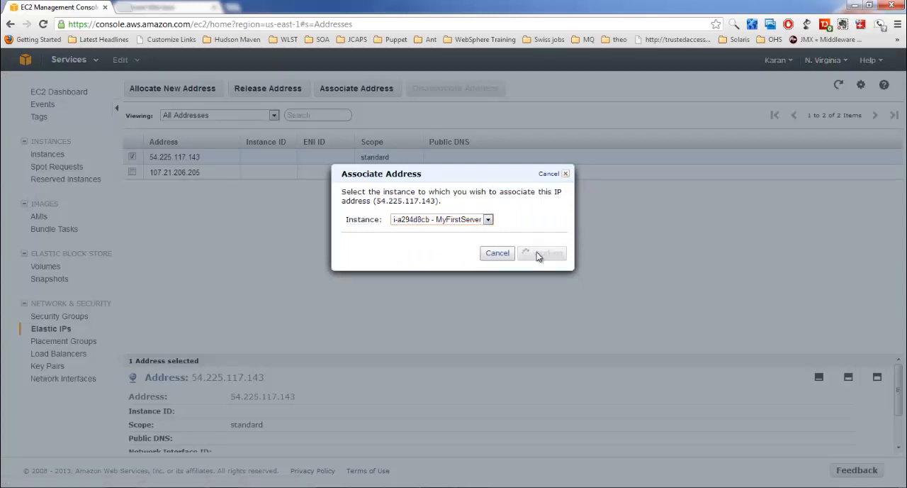
{"action": "left_click", "coordinate": [541, 252]}
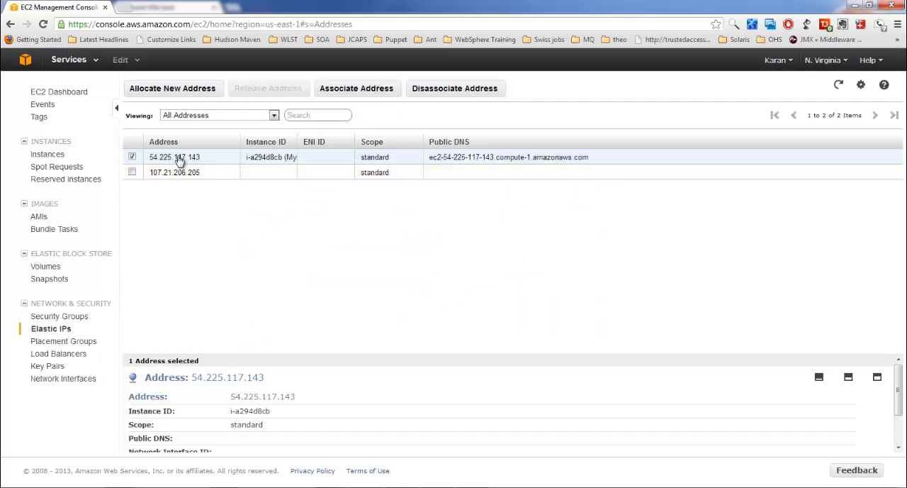
{"action": "mouse_move", "coordinate": [292, 147]}
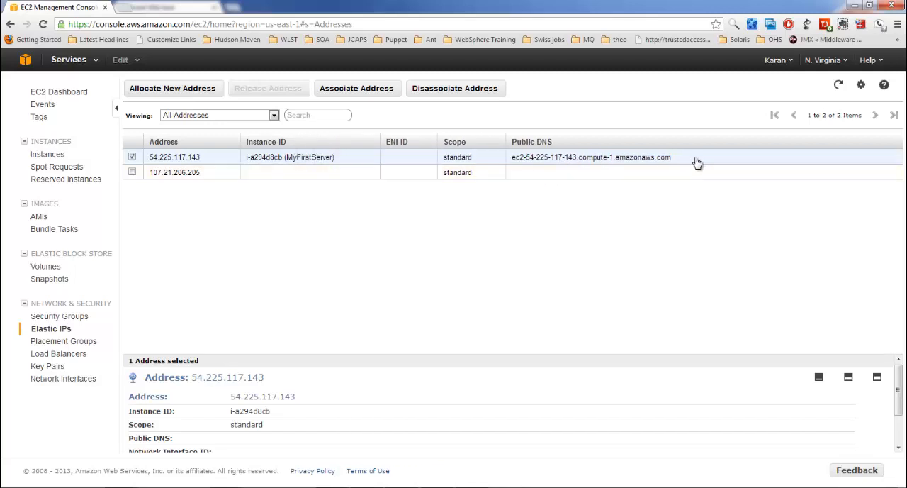
{"action": "double_click", "coordinate": [592, 156]}
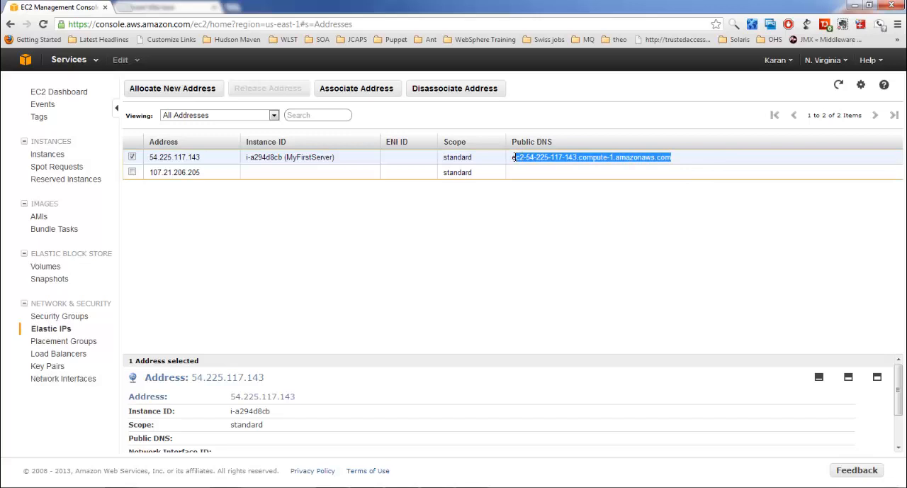
{"action": "mouse_move", "coordinate": [547, 223]}
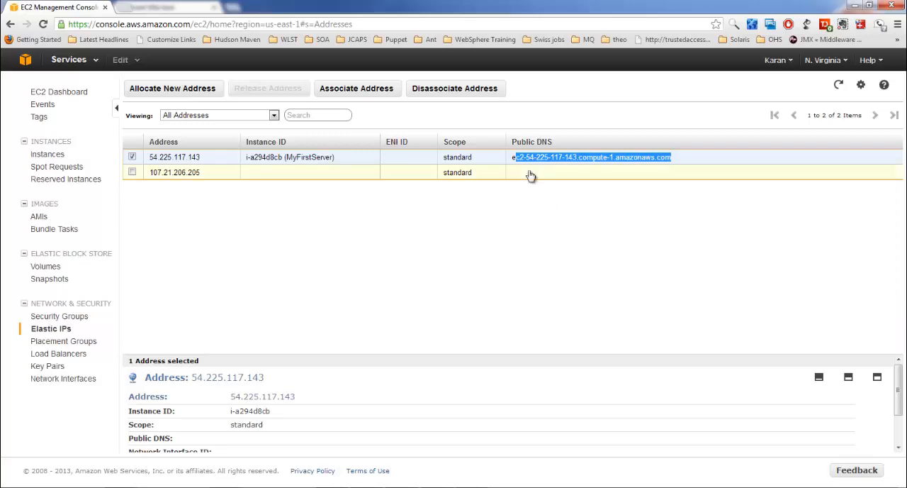
{"action": "mouse_move", "coordinate": [525, 175]}
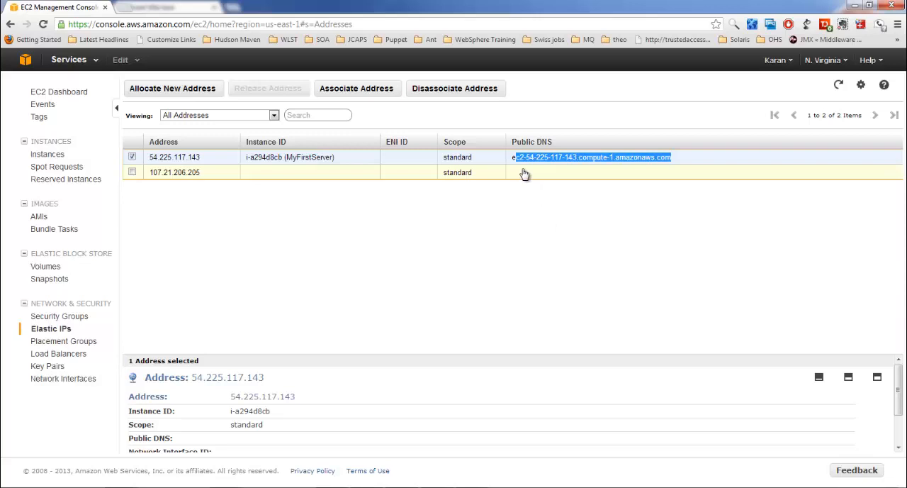